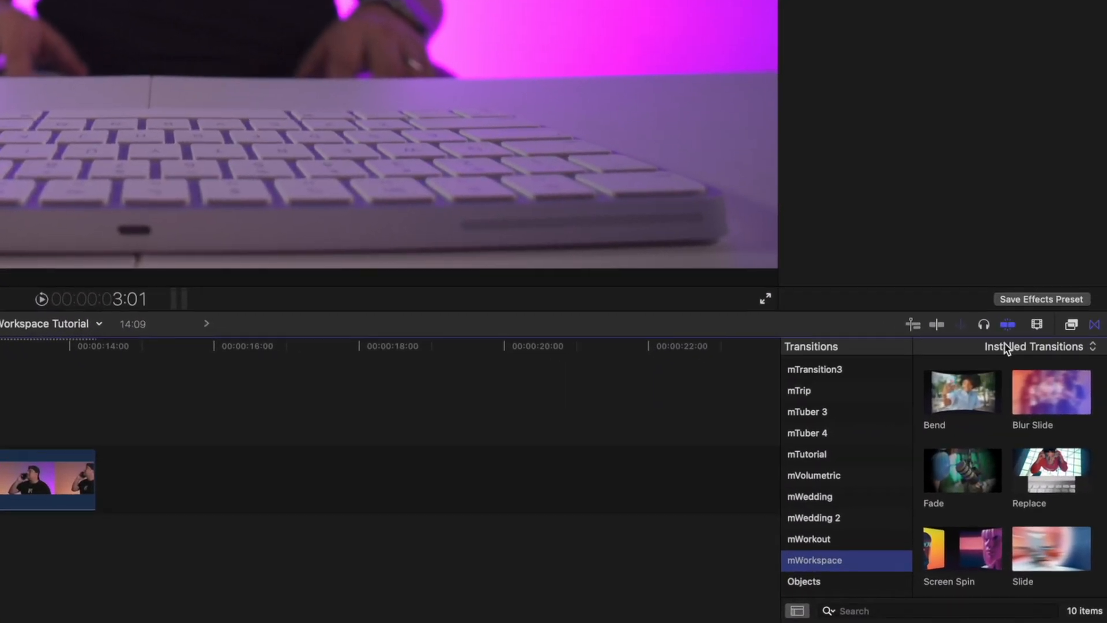
mouse_move(1093, 325)
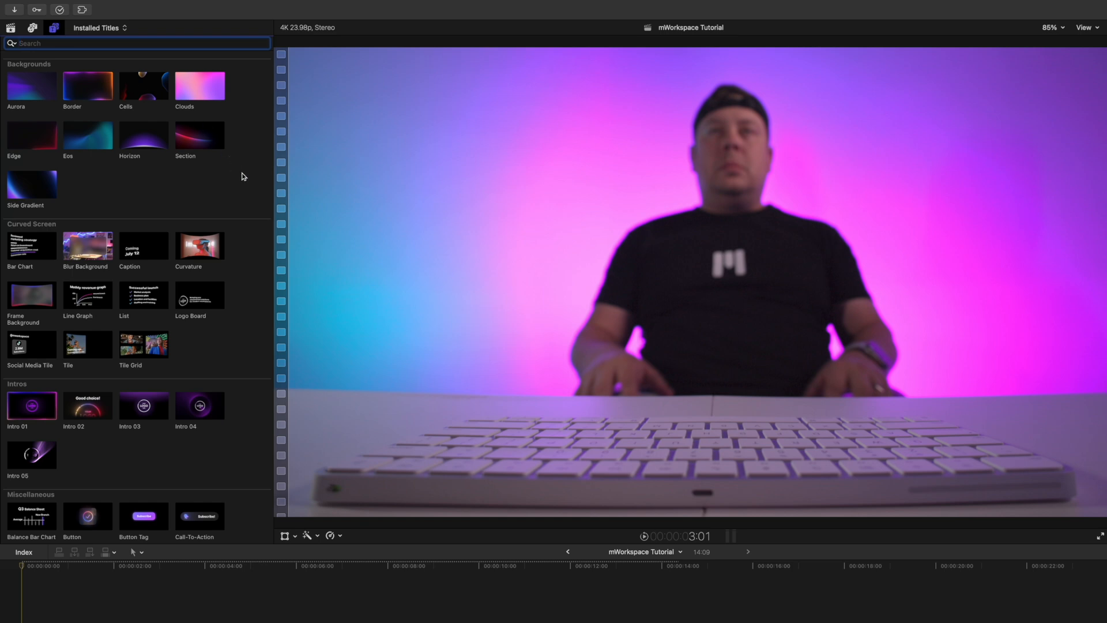
- Scroll through the installed mWorkspace title categories, from Backgrounds to Typography
scroll(down, 3)
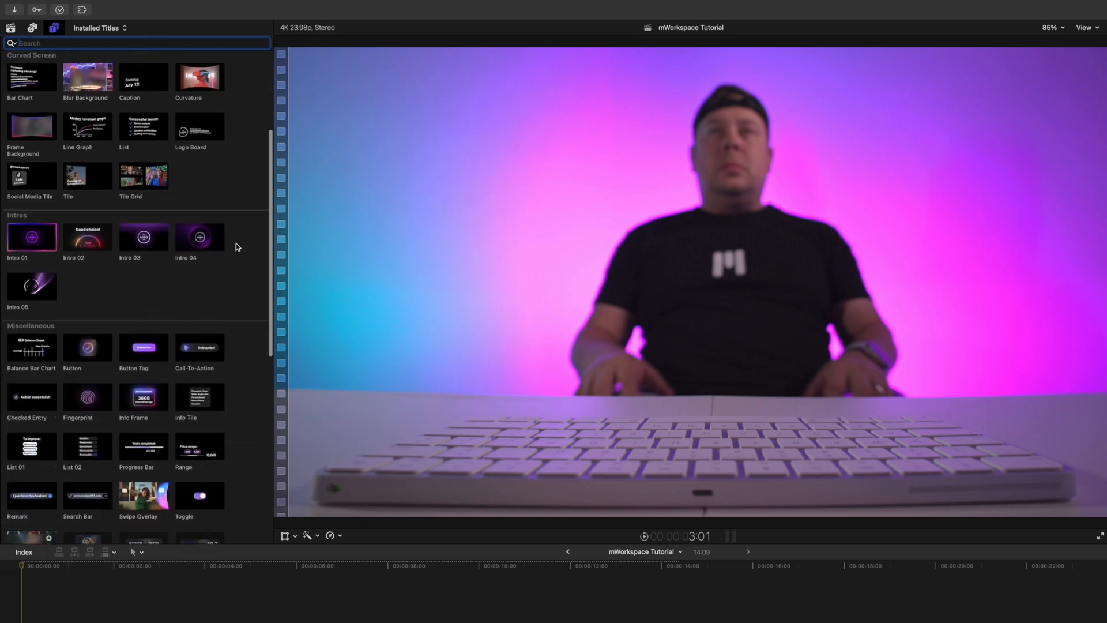
scroll(down, 3)
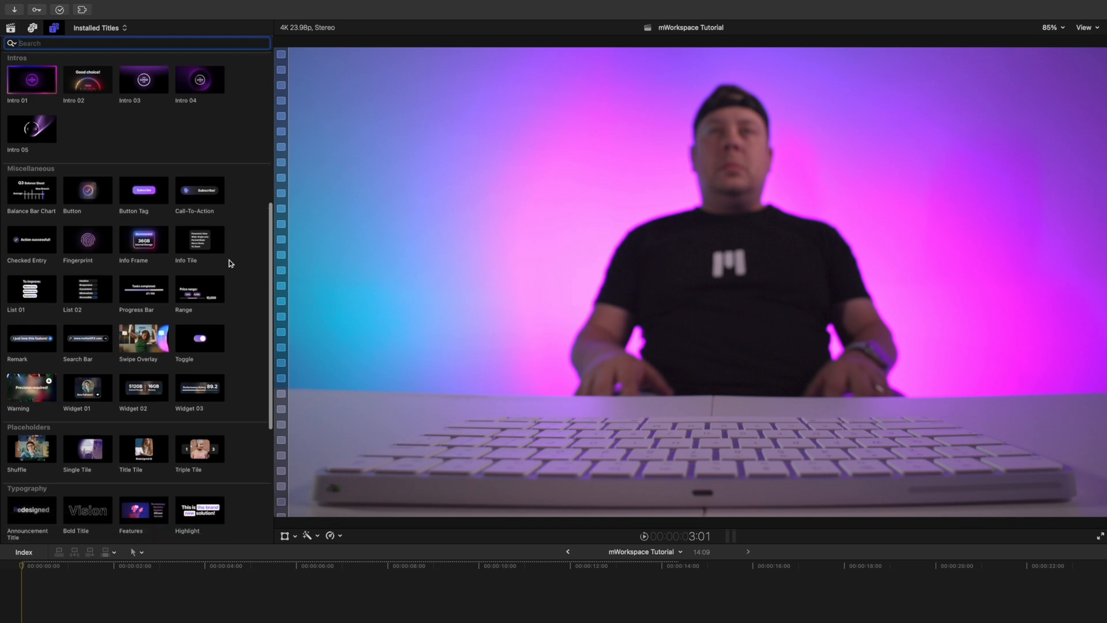
scroll(down, 3)
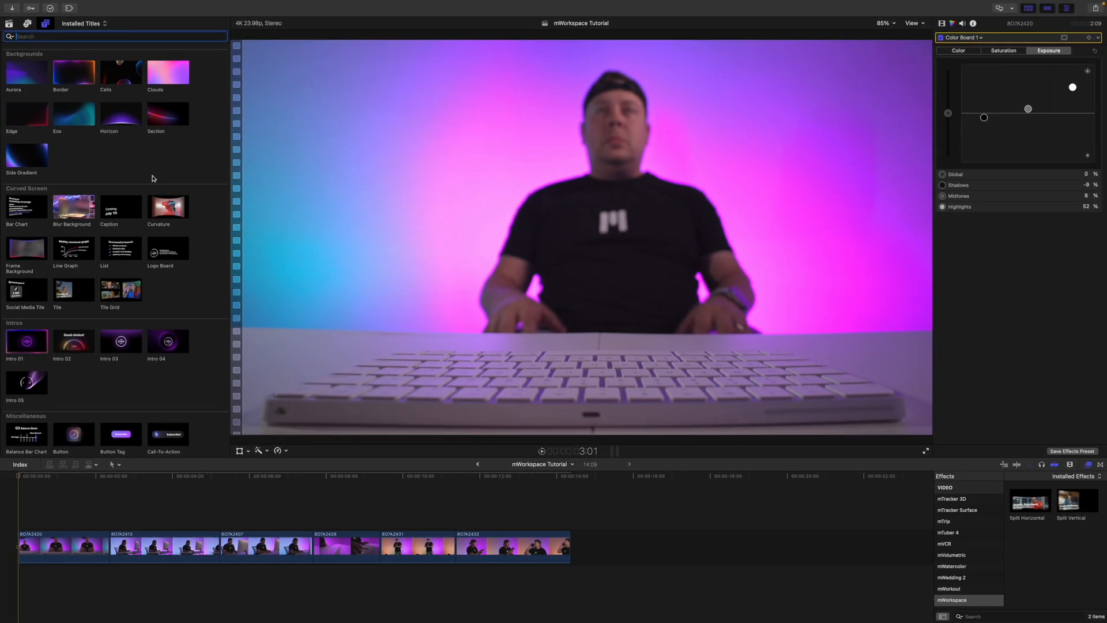
mouse_move(131, 163)
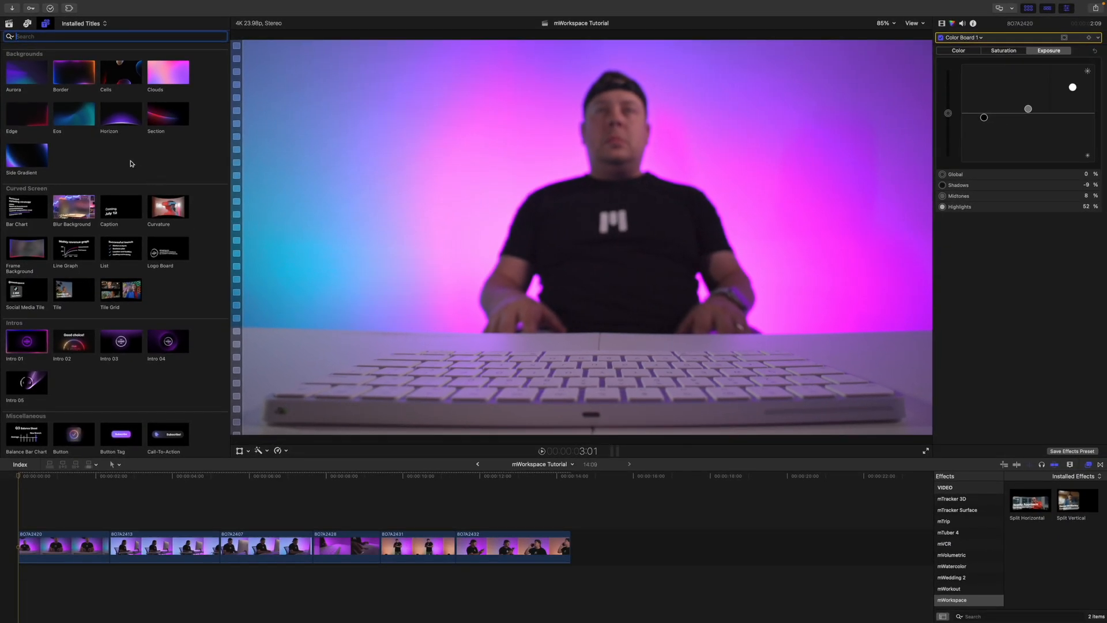
- Add the Border title, toggle its Background off and on, and lower Background Opacity
click(68, 72)
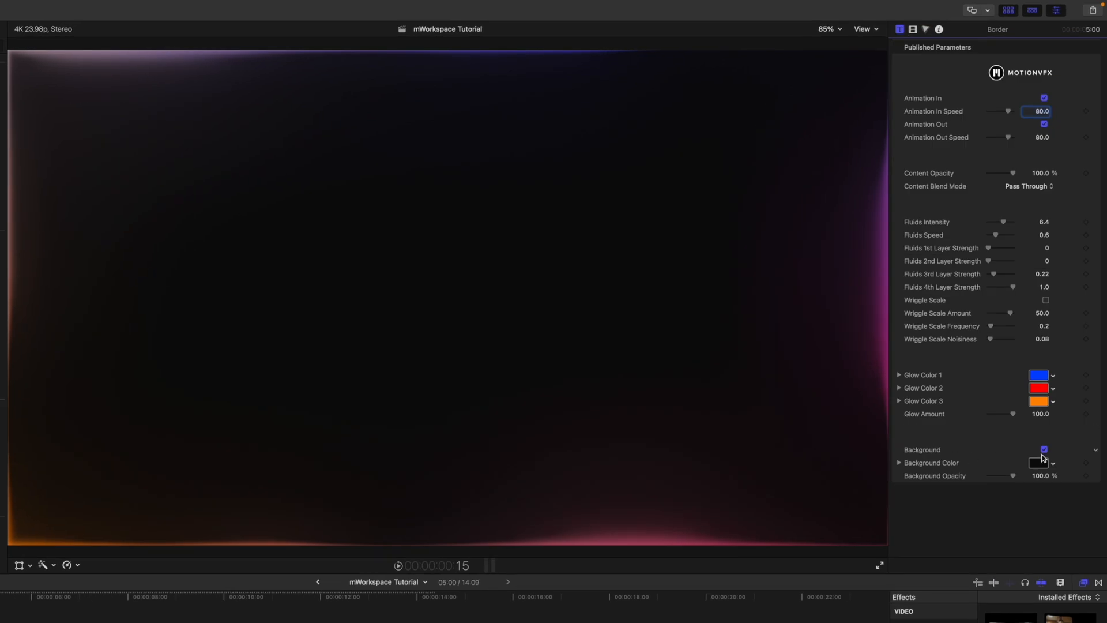
click(1043, 449)
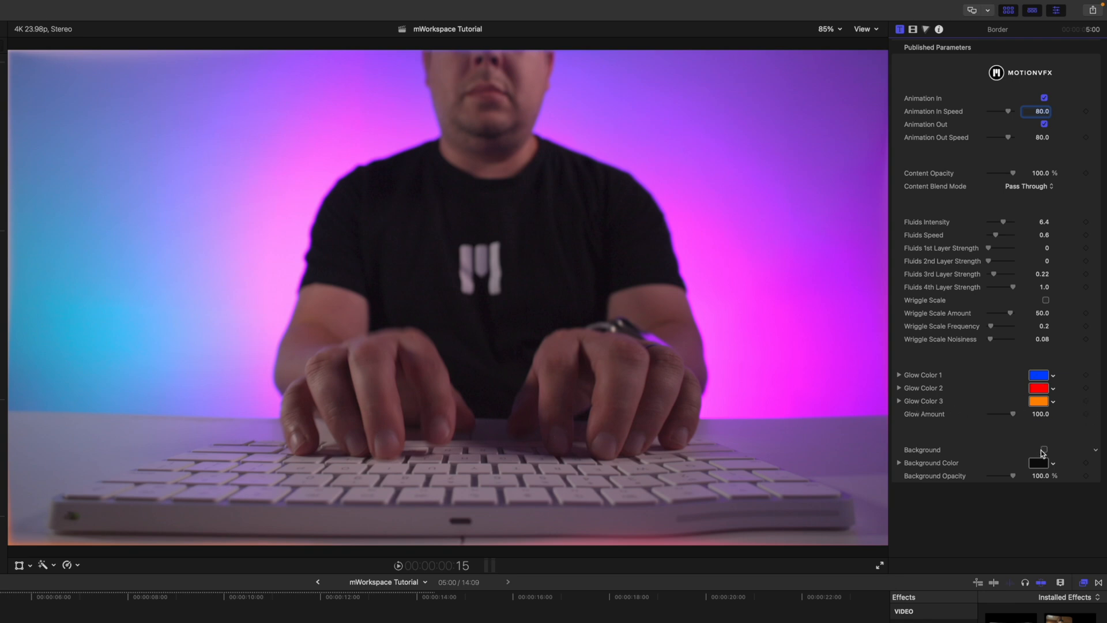
click(1044, 449)
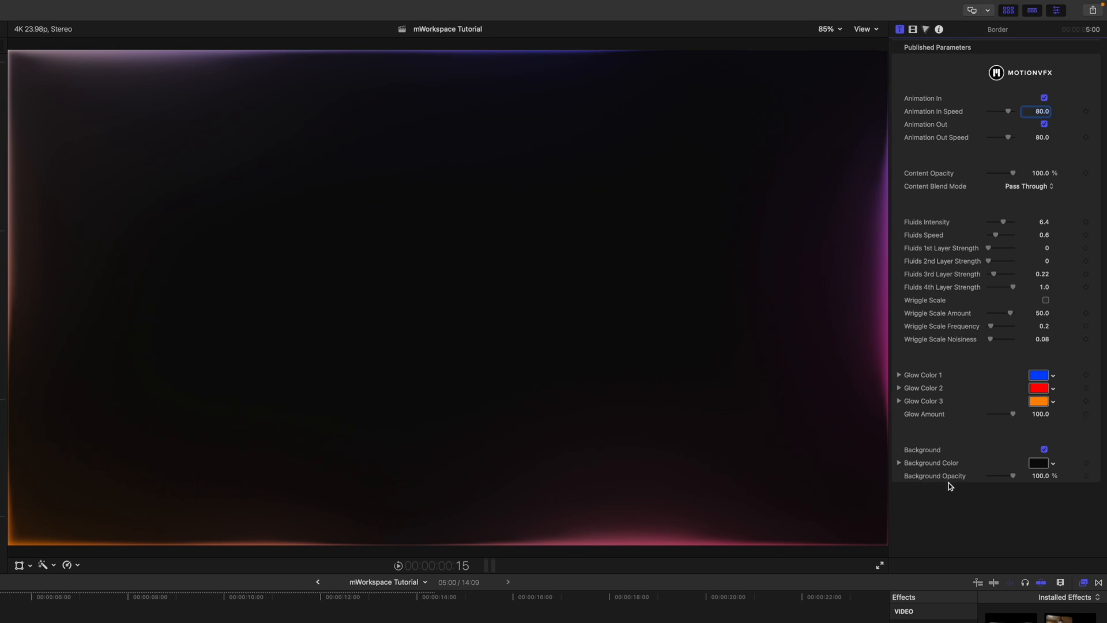
drag(1010, 475, 996, 475)
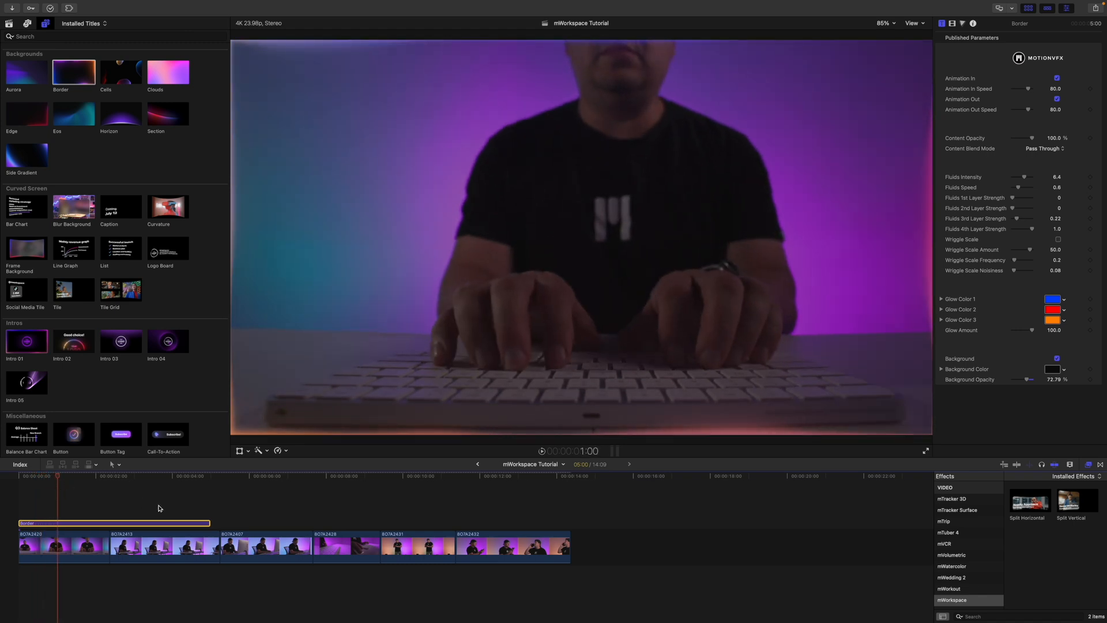
- Trim the Border title to about 2:09 and select the clip
drag(209, 523, 112, 522)
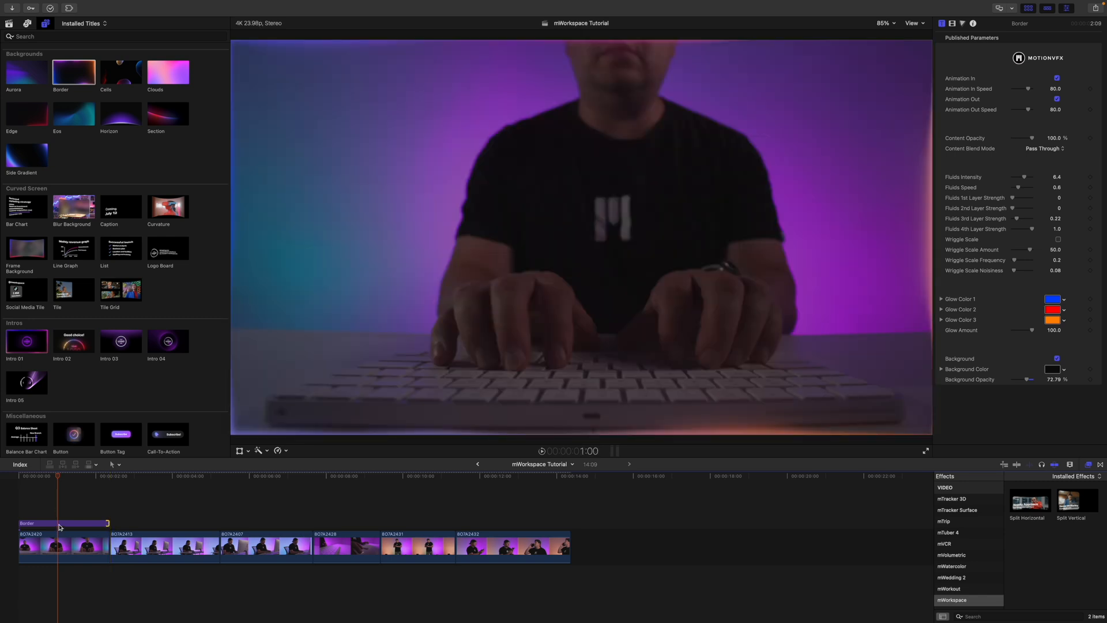
click(61, 523)
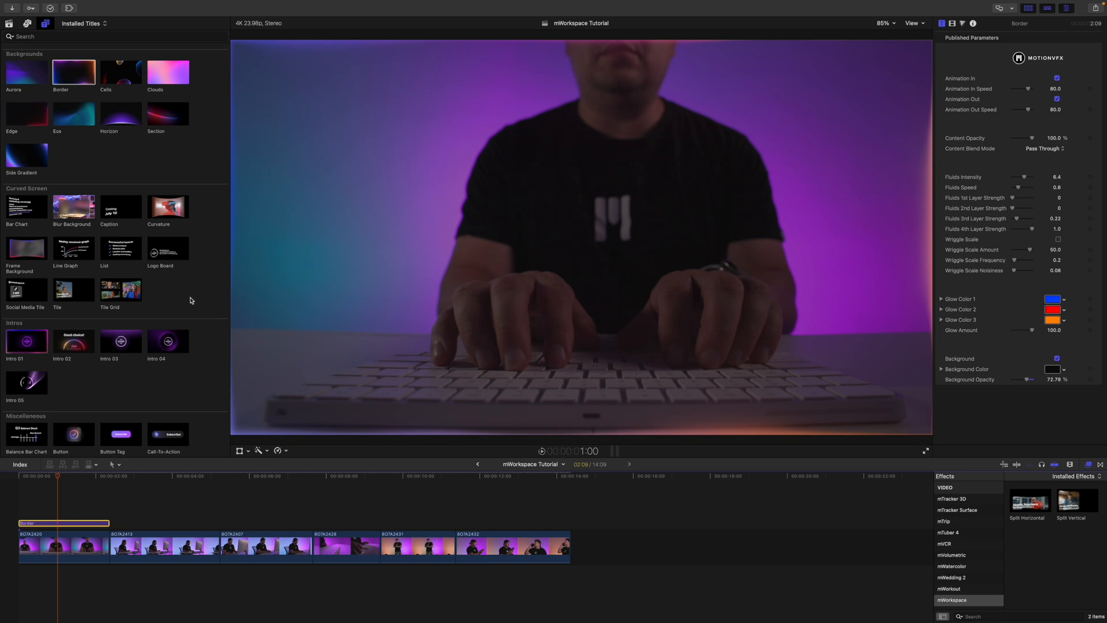
mouse_move(19, 219)
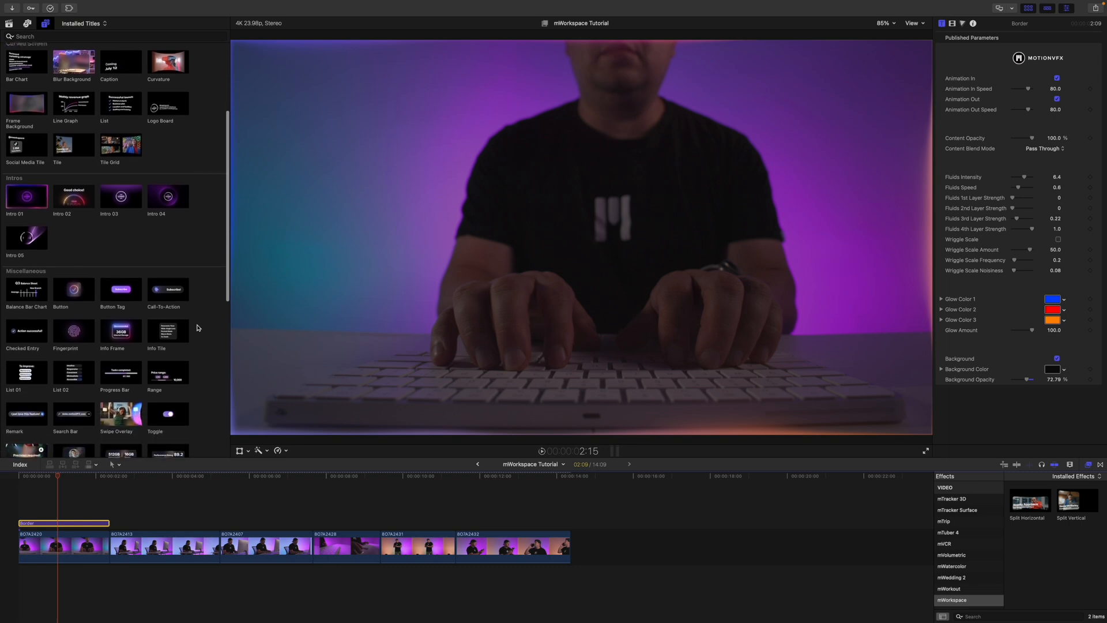
- Preview Title Slate 02 in Typography and connect it above the Border title
scroll(down, 3)
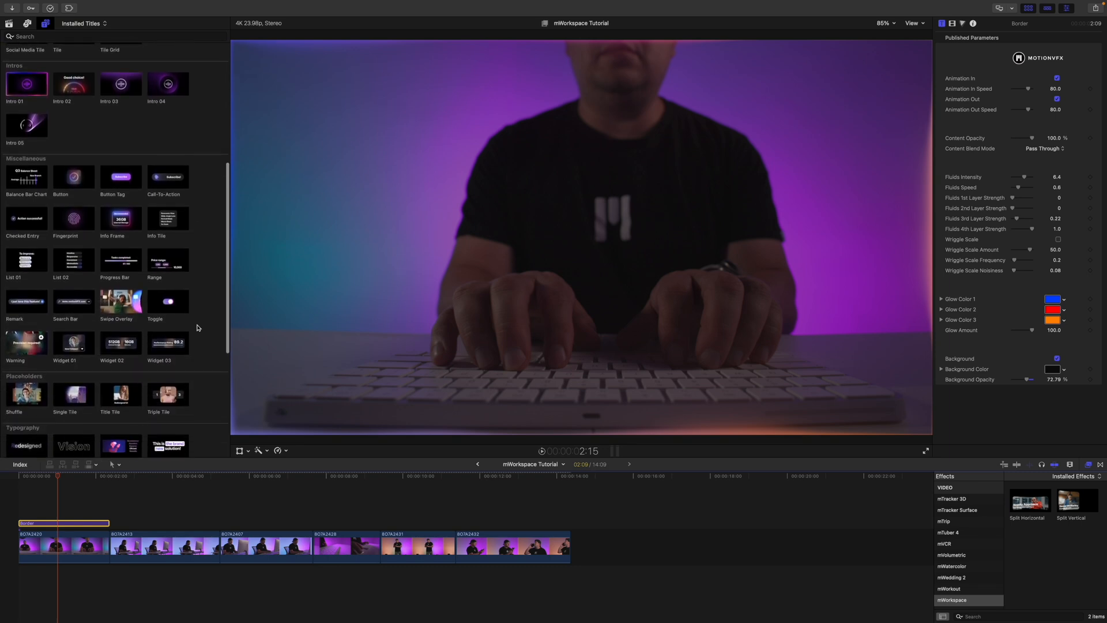
scroll(down, 3)
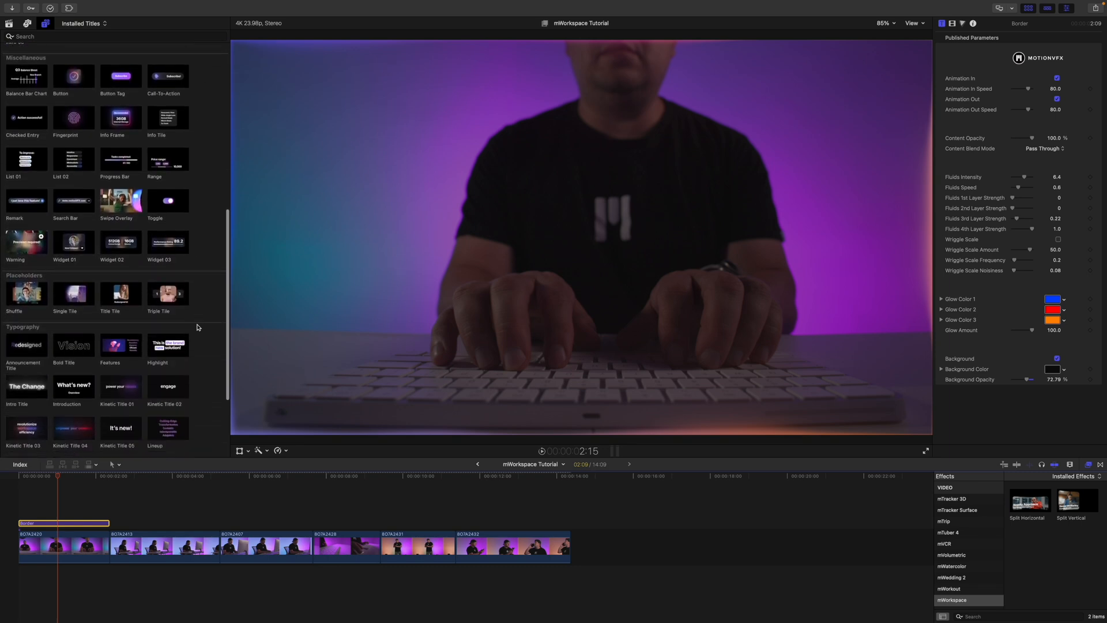
scroll(down, 3)
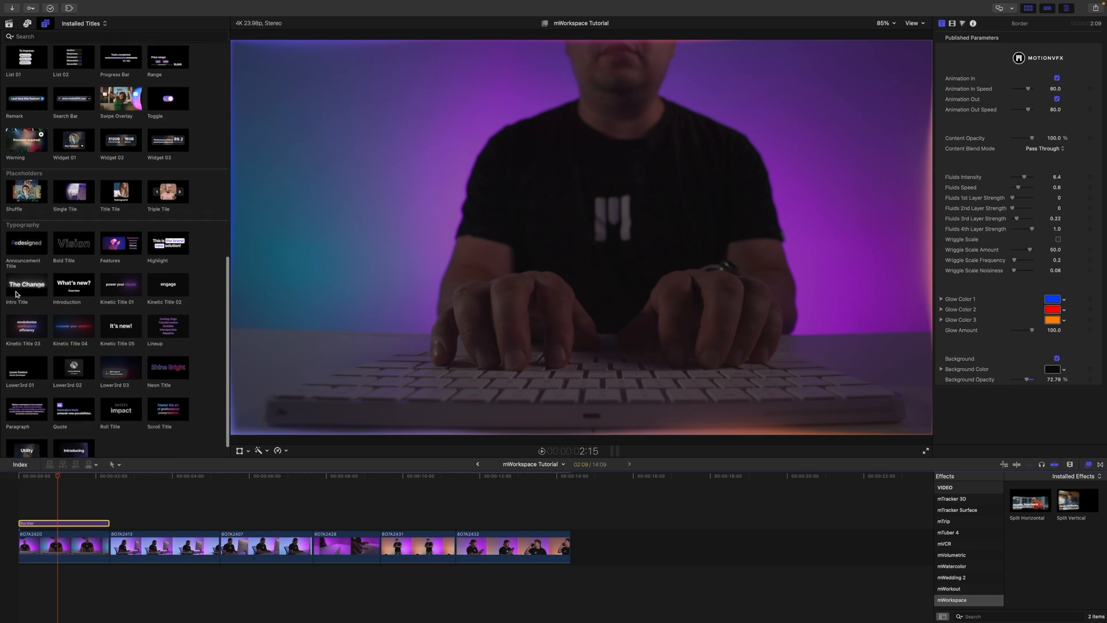
click(74, 431)
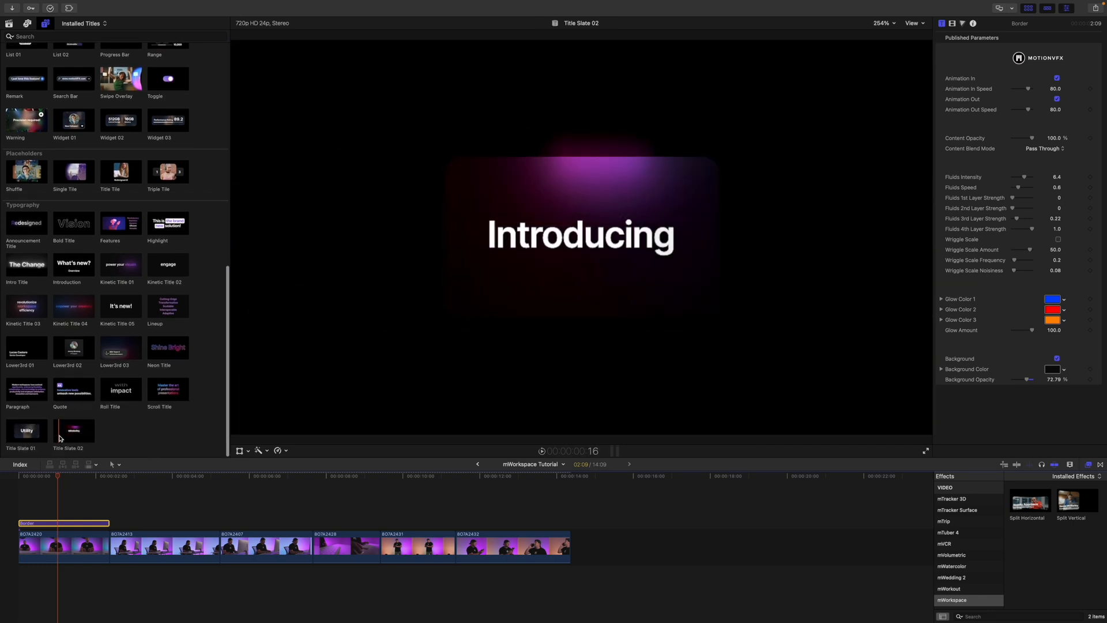
mouse_move(59, 435)
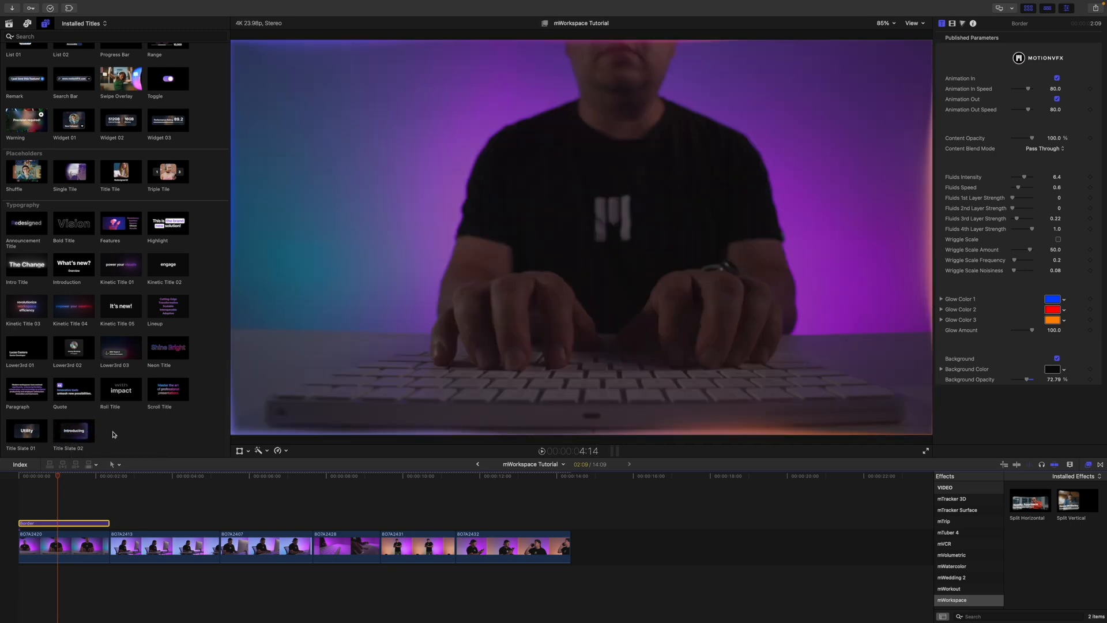
click(73, 431)
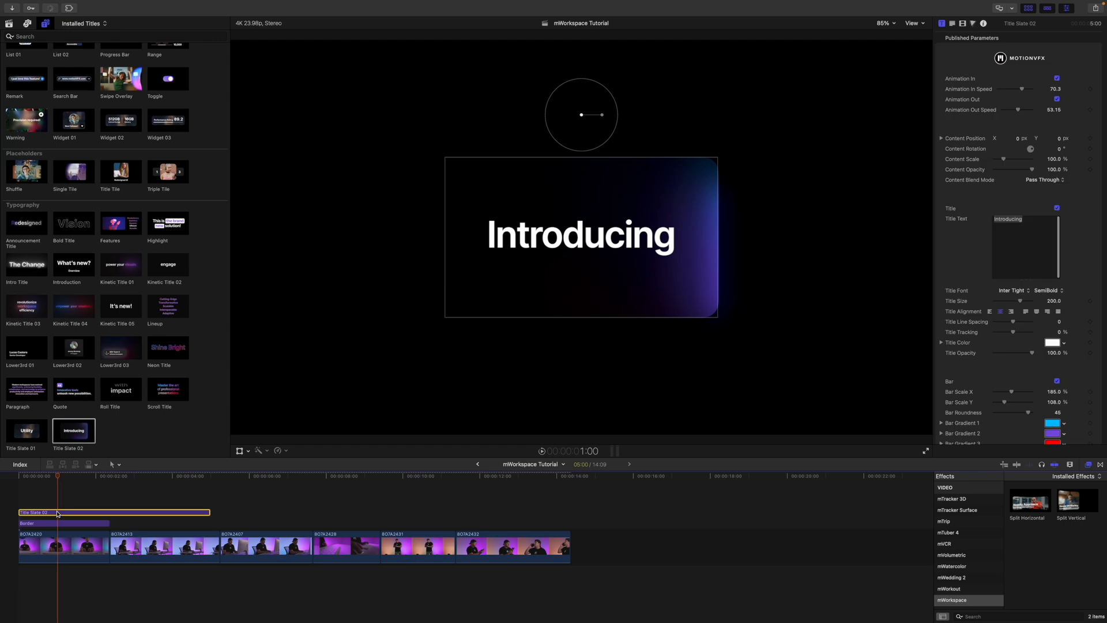
- Shorten Title Slate 02 to match the Border title and adjust its background
drag(209, 512, 108, 512)
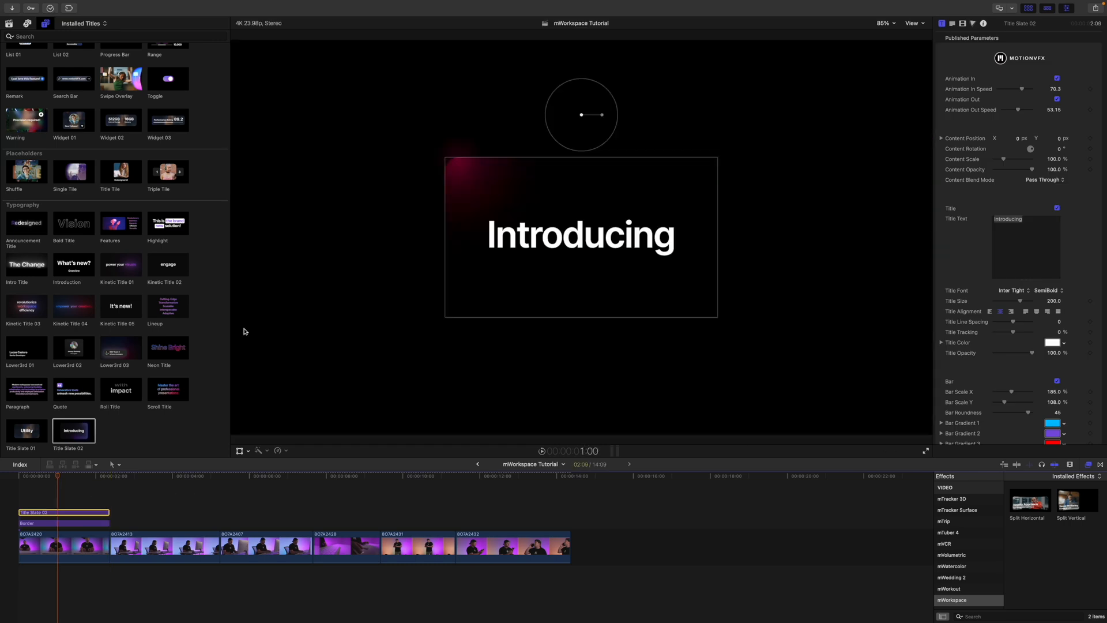
scroll(down, 3)
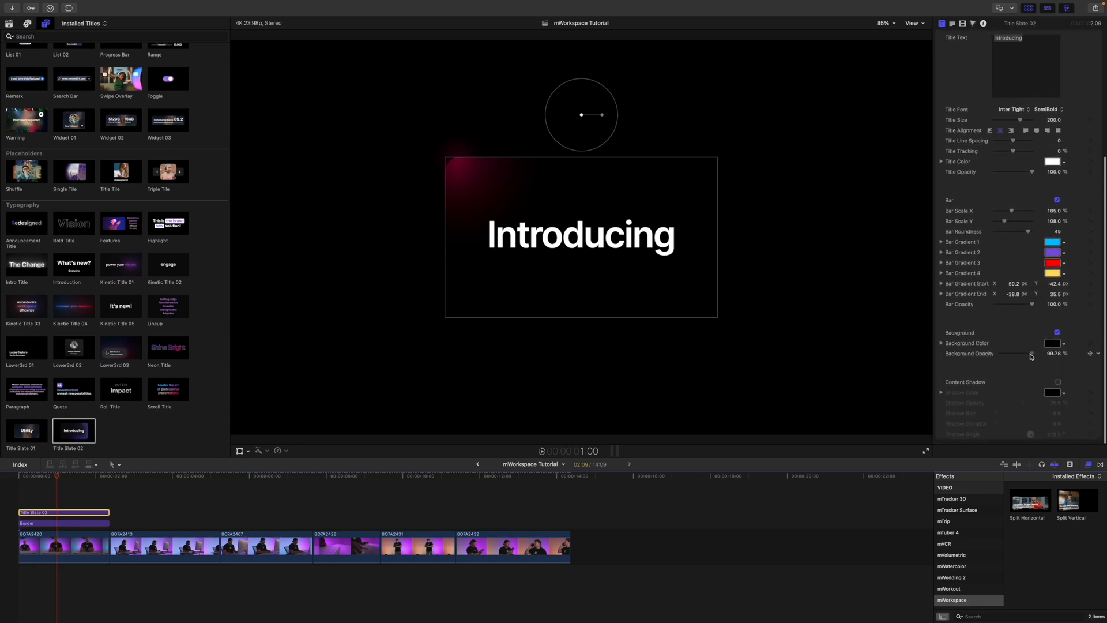
drag(1033, 352, 1018, 353)
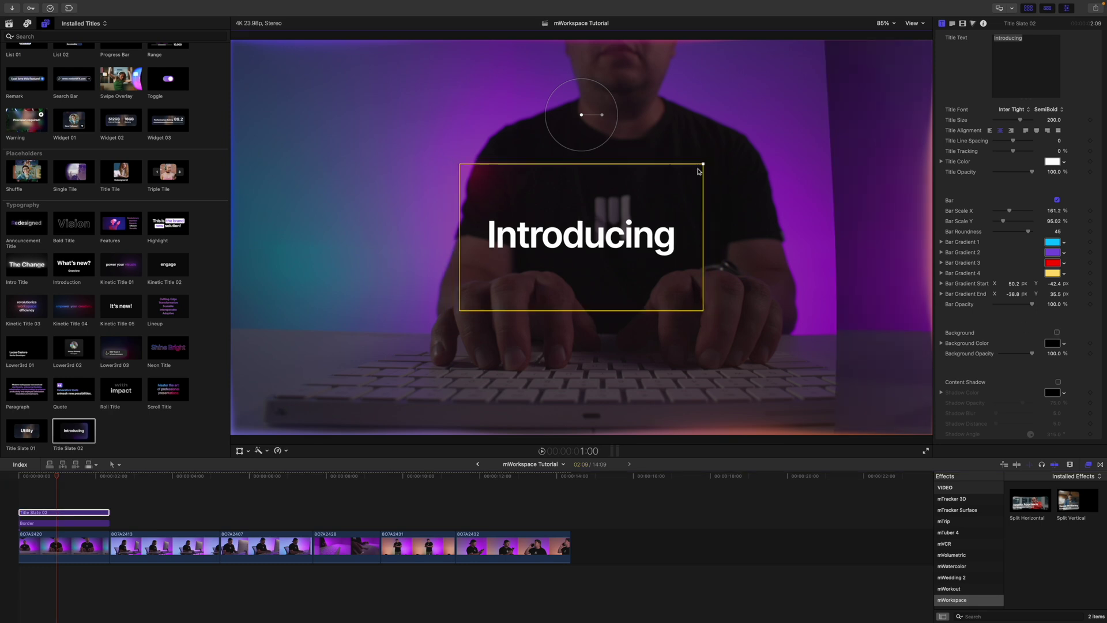
- Resize the bar in the viewer to fit the Introducing text
drag(701, 165, 698, 154)
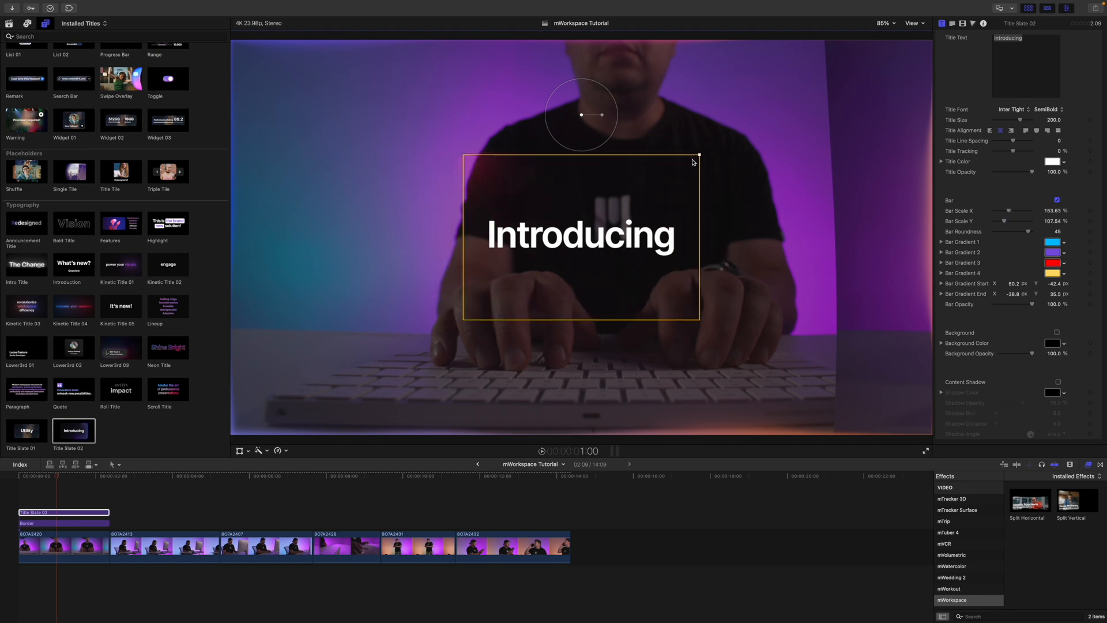
drag(698, 154, 683, 158)
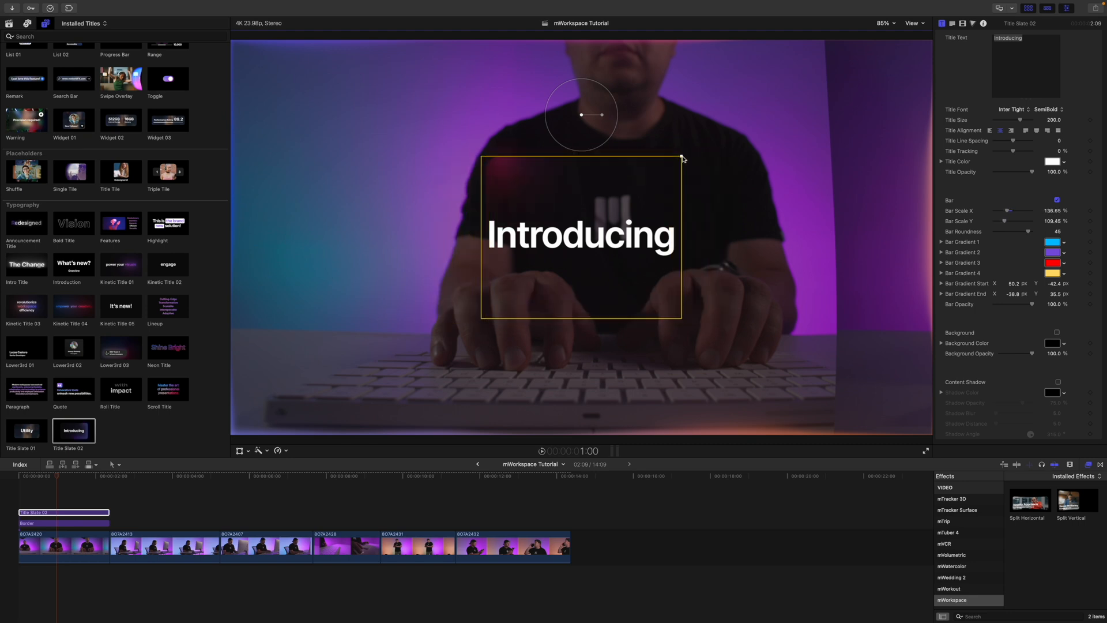
drag(679, 159, 707, 160)
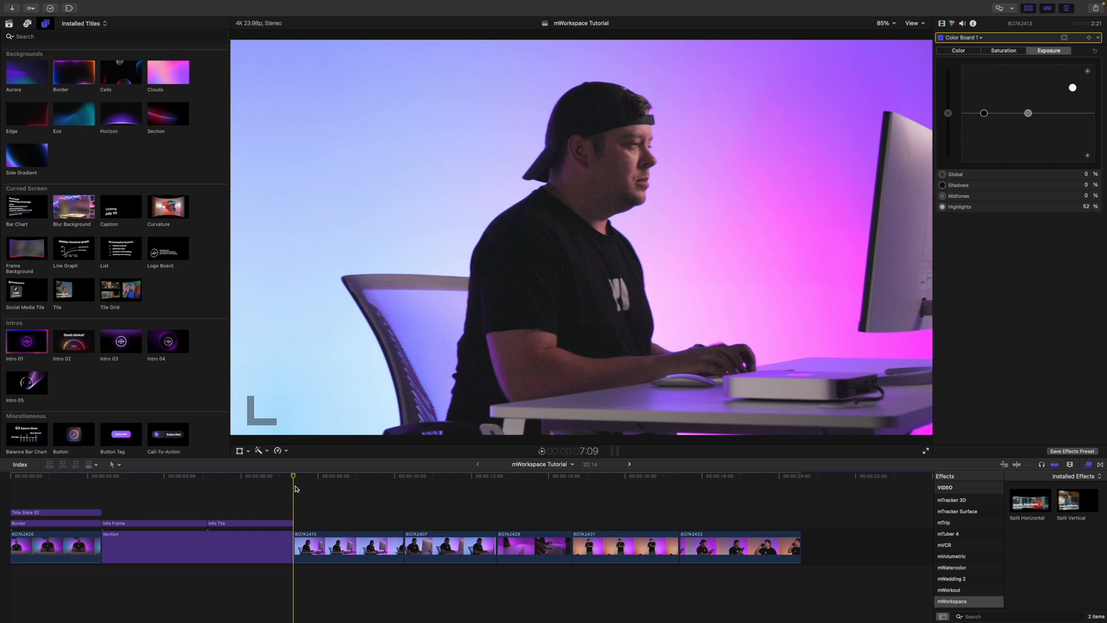
mouse_move(66, 236)
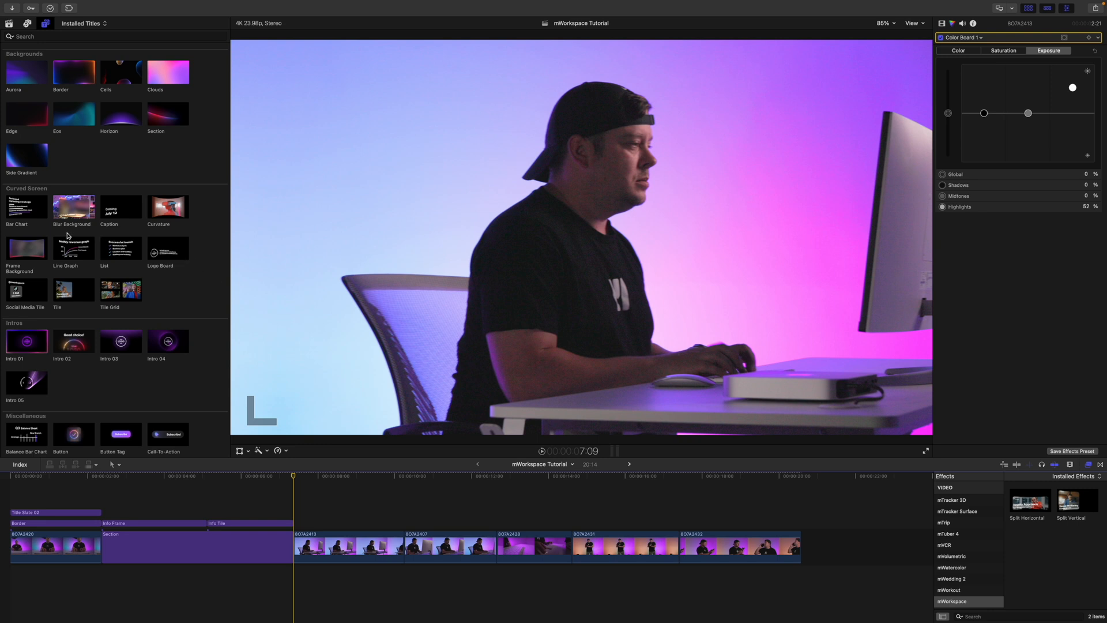
mouse_move(63, 235)
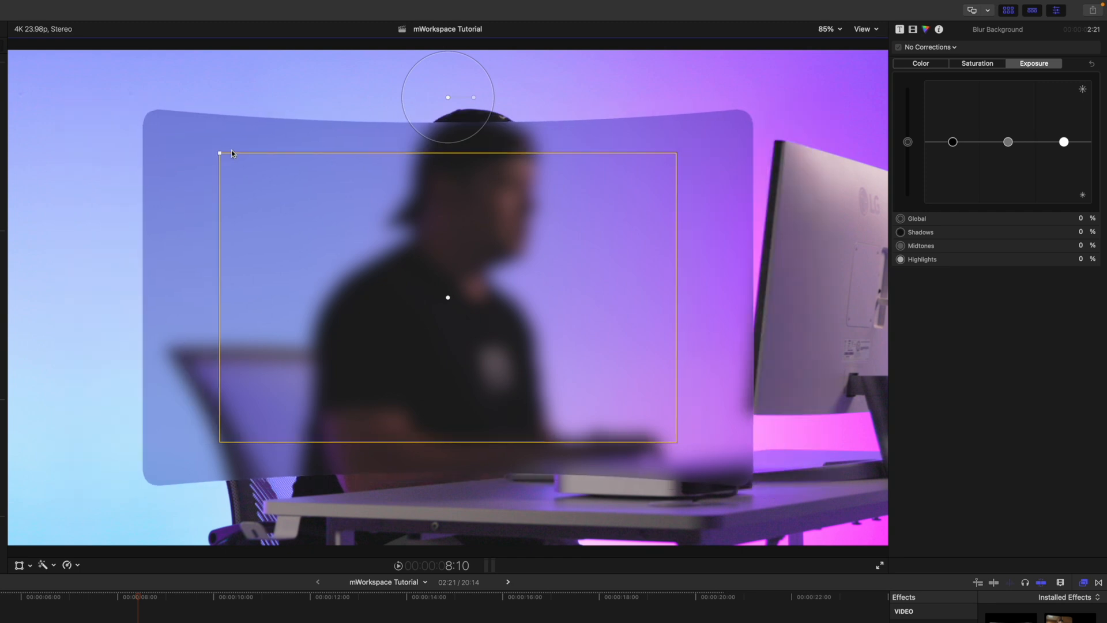
- Drag the Blur Background panel's corner handle to resize it in frame
drag(220, 153, 171, 145)
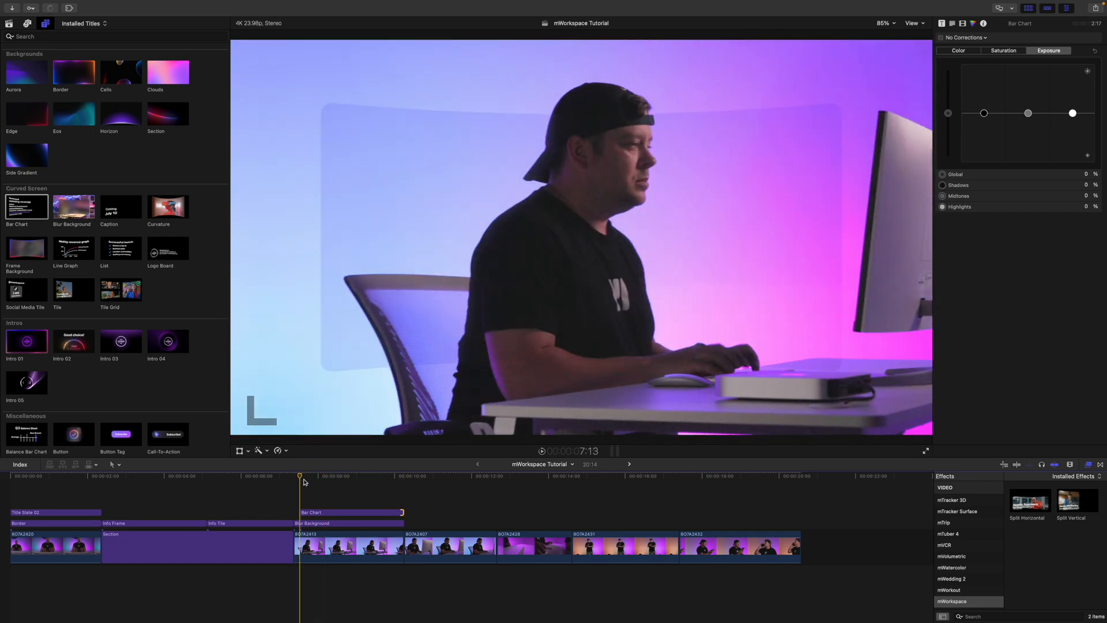
- Move the playhead into the Bar Chart title to preview the chart
click(341, 484)
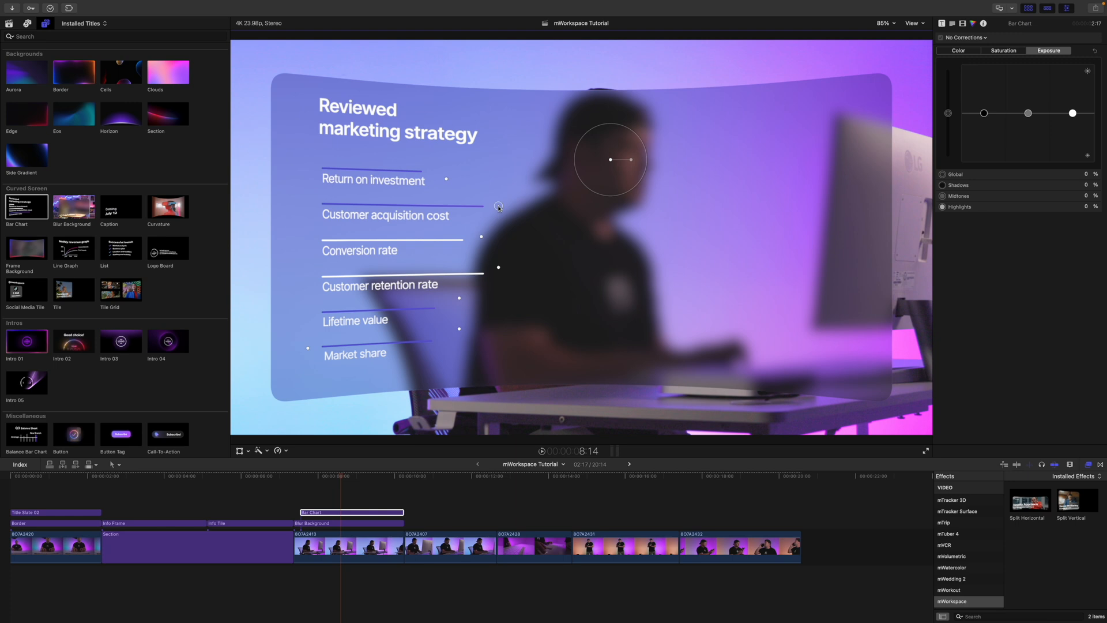
mouse_move(481, 235)
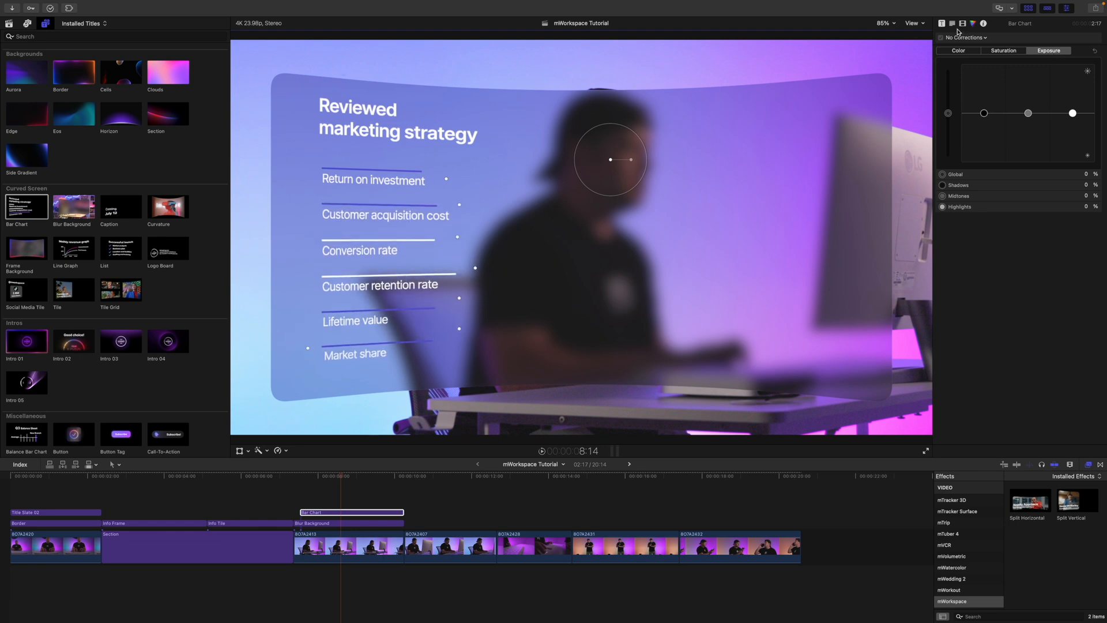
- Scroll the Bar Chart's Title inspector, showing line count, curve amount and title text
click(942, 23)
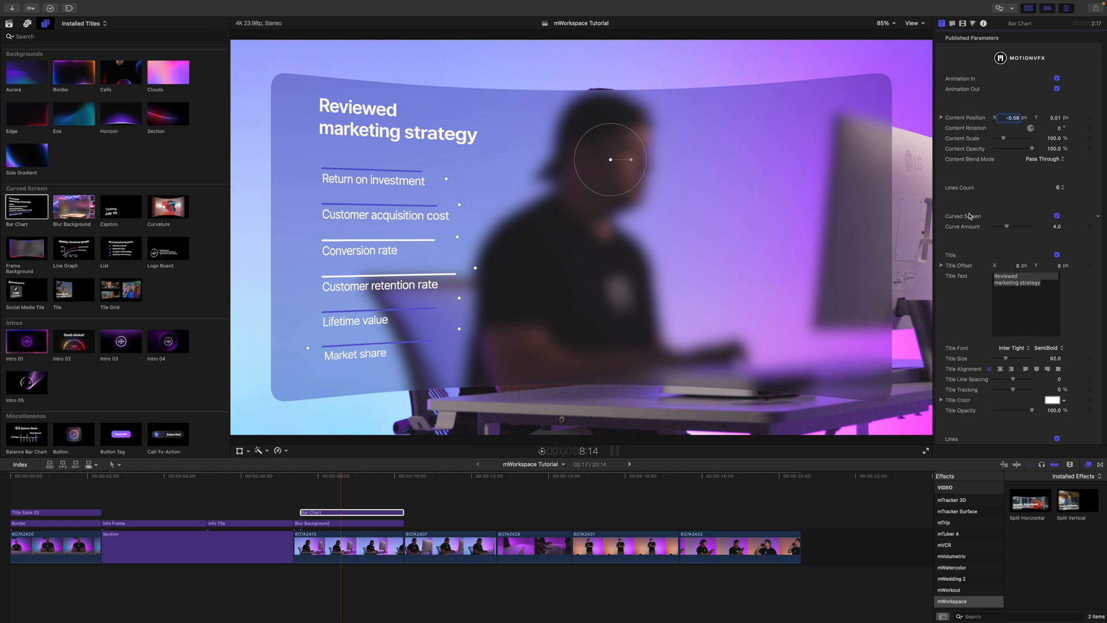
scroll(down, 3)
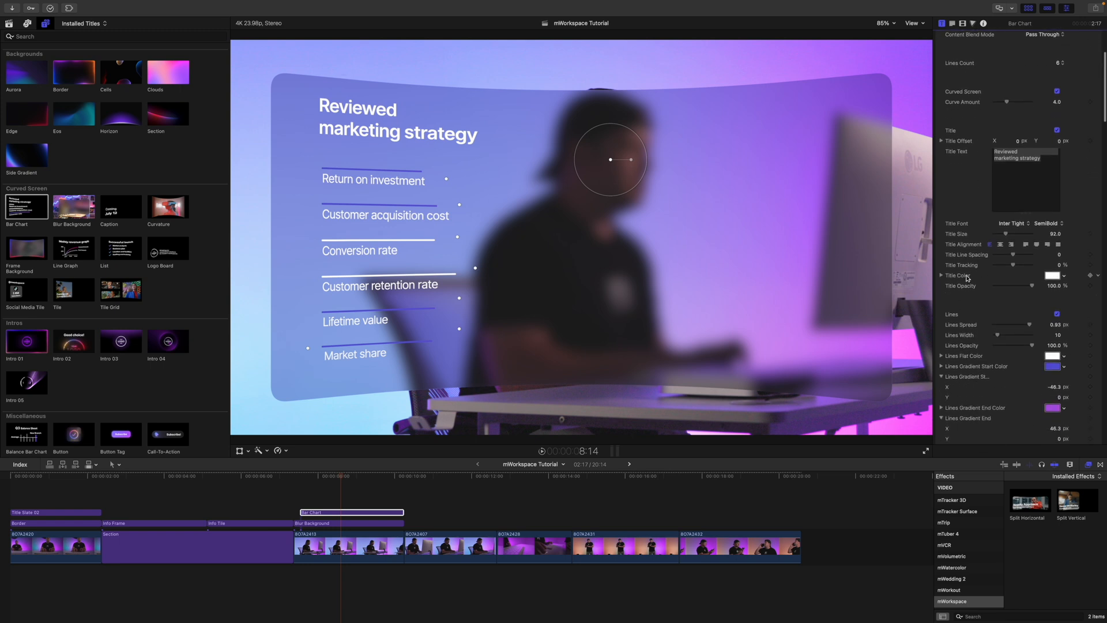
scroll(down, 3)
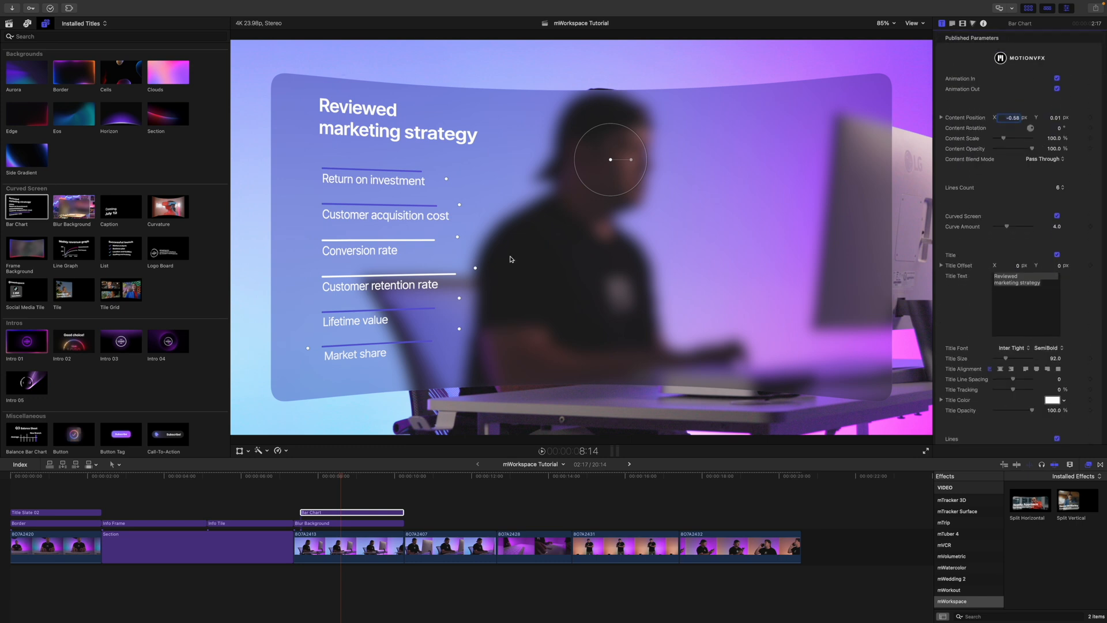
mouse_move(121, 248)
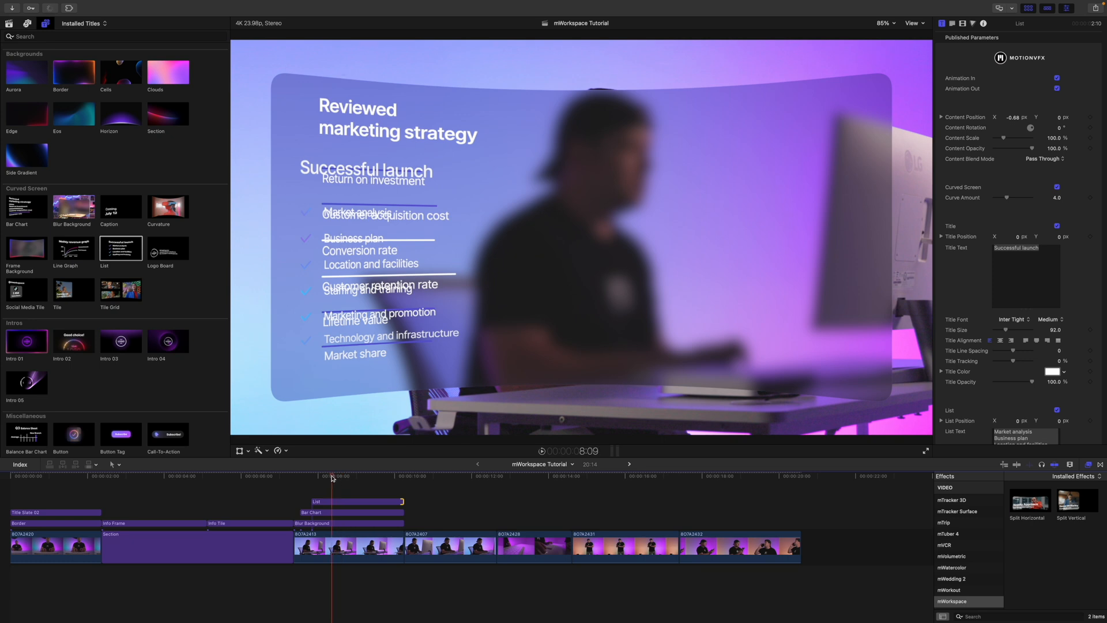
- Preview the List and Bar Chart titles at two playhead positions, then select List
click(299, 475)
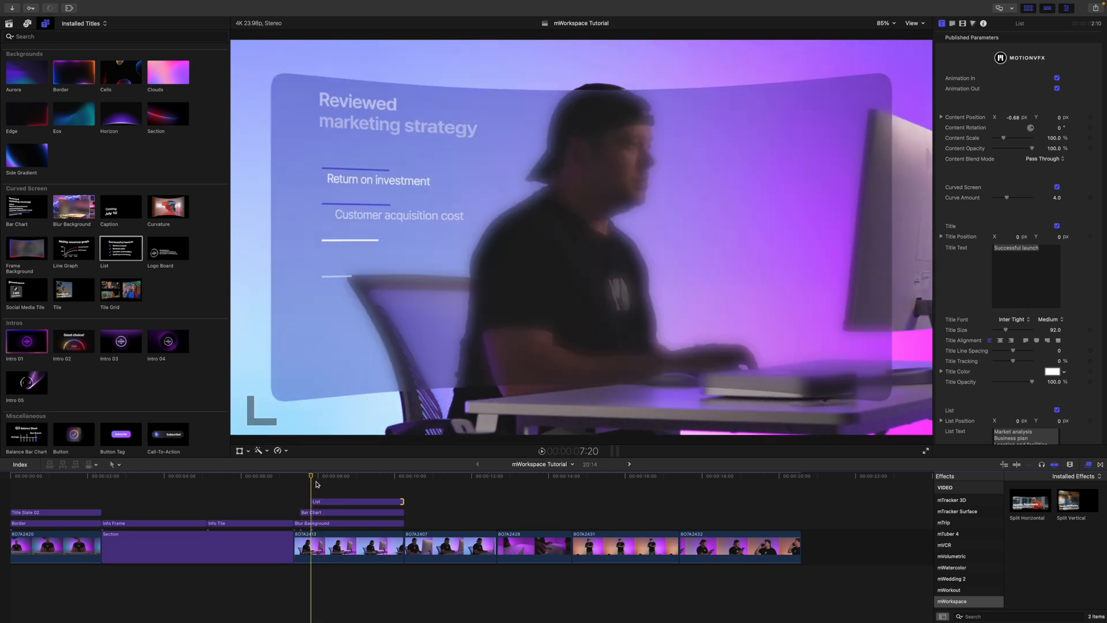
click(364, 484)
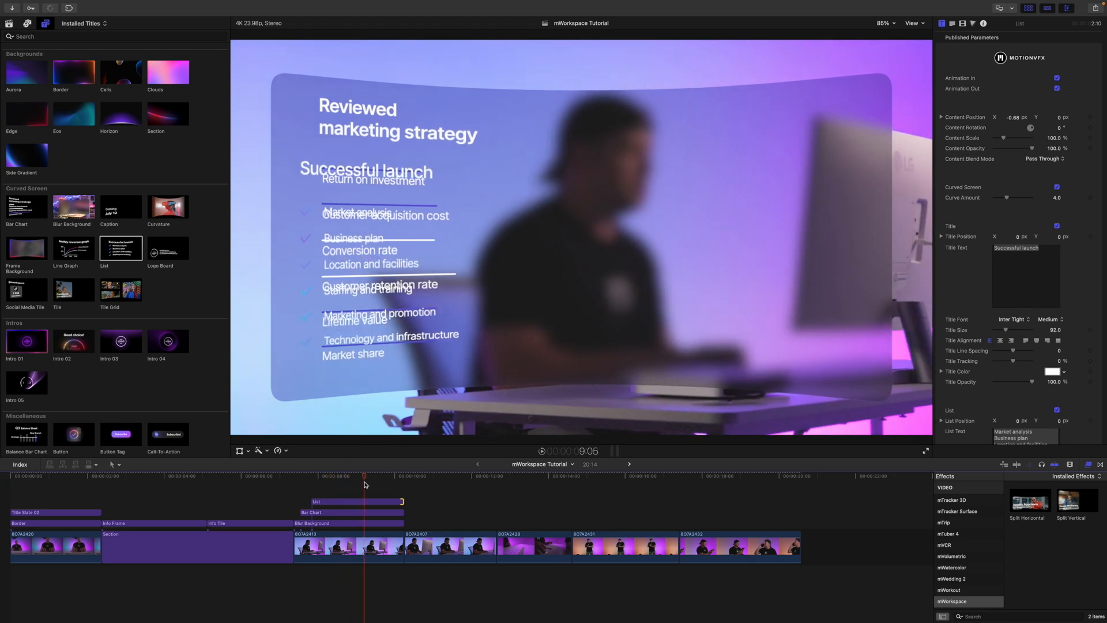
click(356, 501)
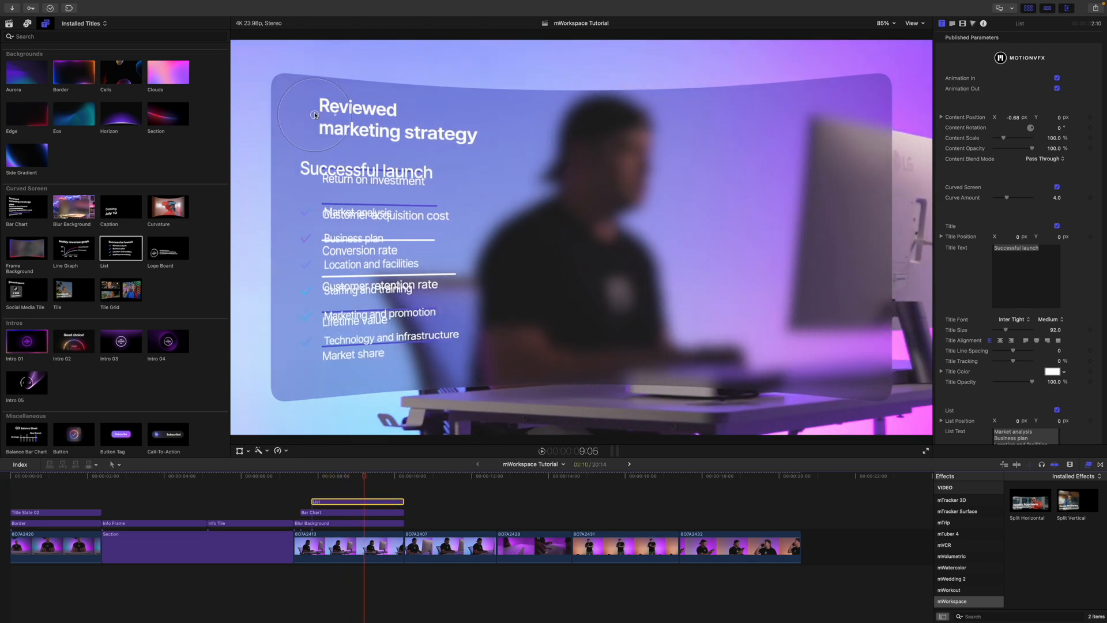
- Drag the 'Successful launch' list to the right half of the frame
drag(315, 115, 569, 109)
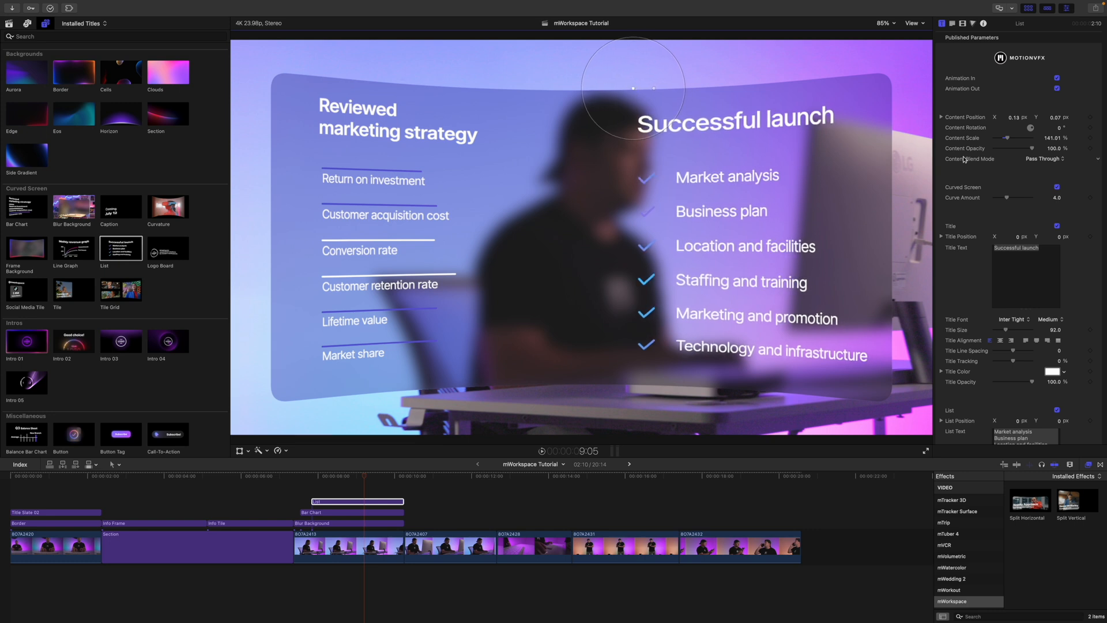
mouse_move(968, 215)
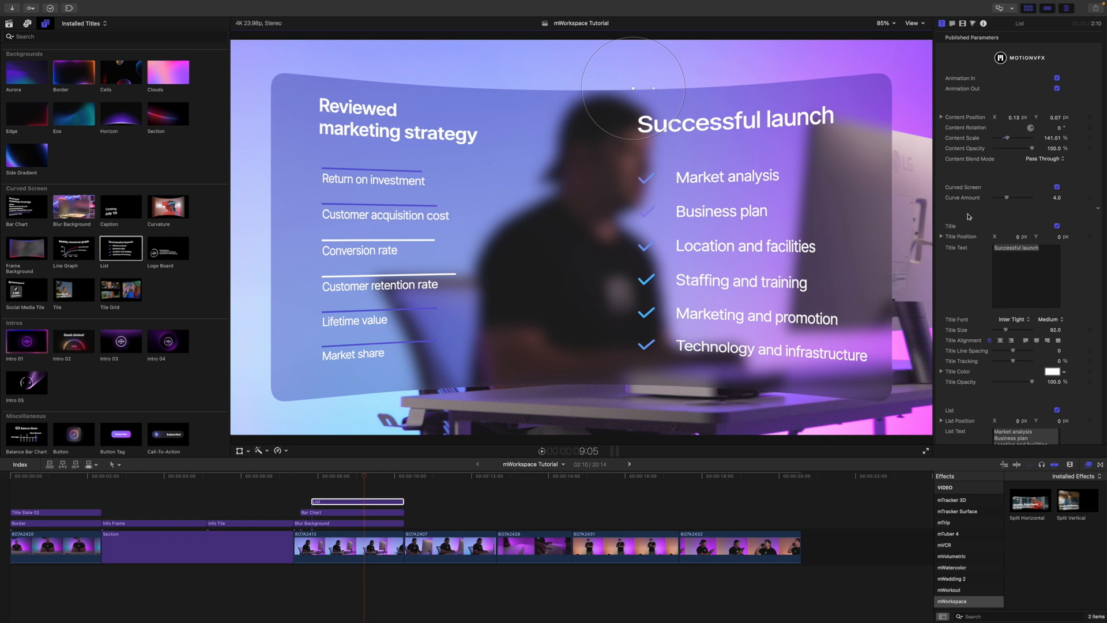
mouse_move(967, 213)
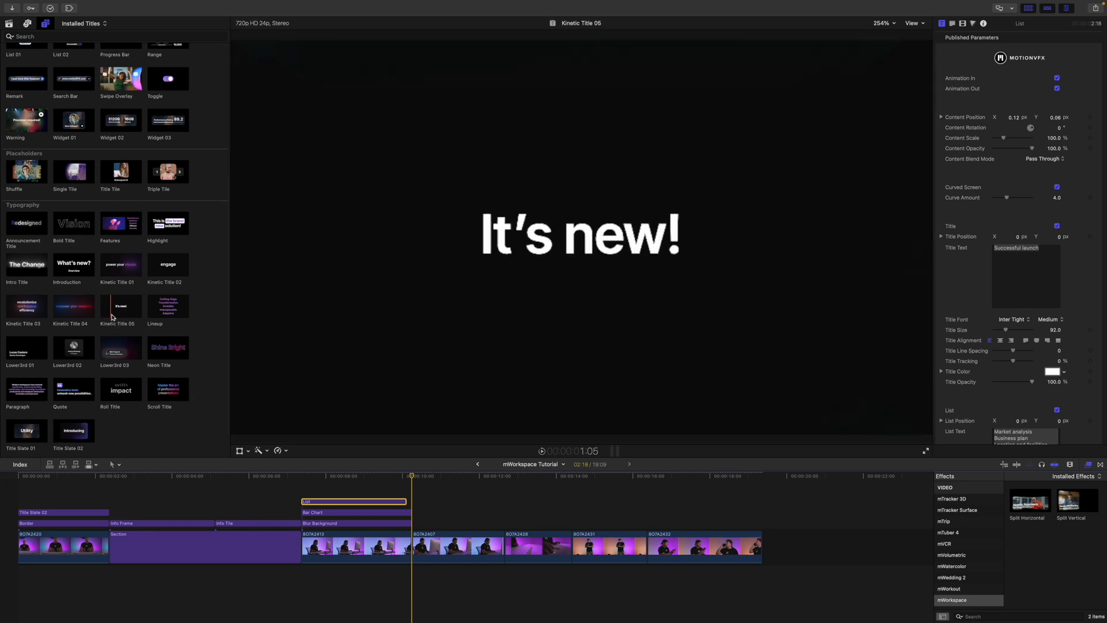
mouse_move(109, 316)
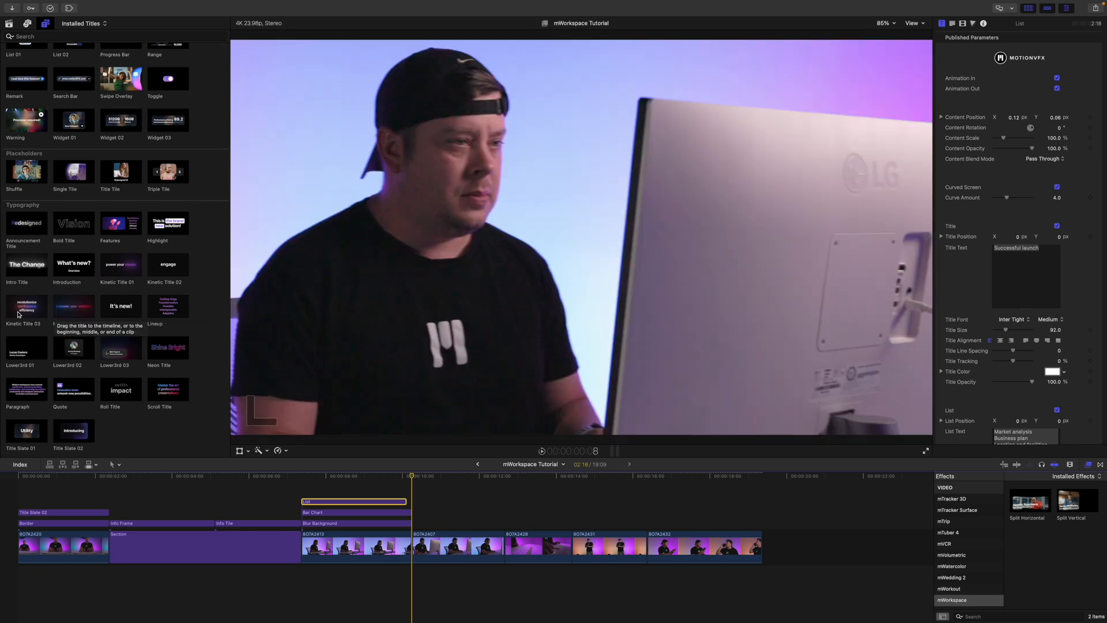
- Add Kinetic Title 03 reading 'revolutionize workspace efficiency' and return the playhead before it
click(26, 305)
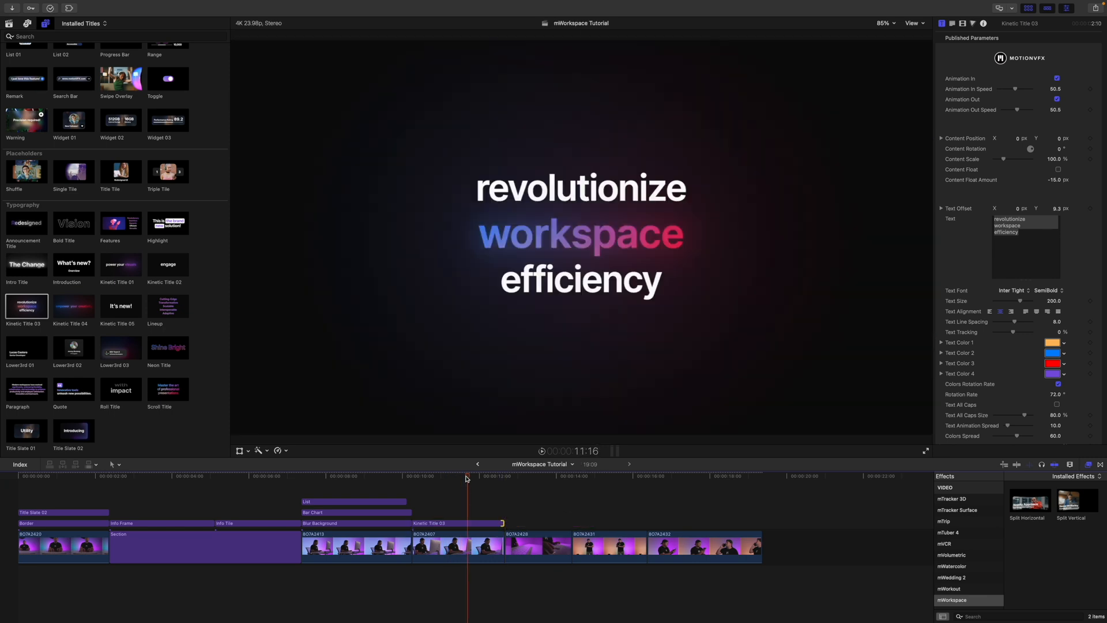
click(413, 486)
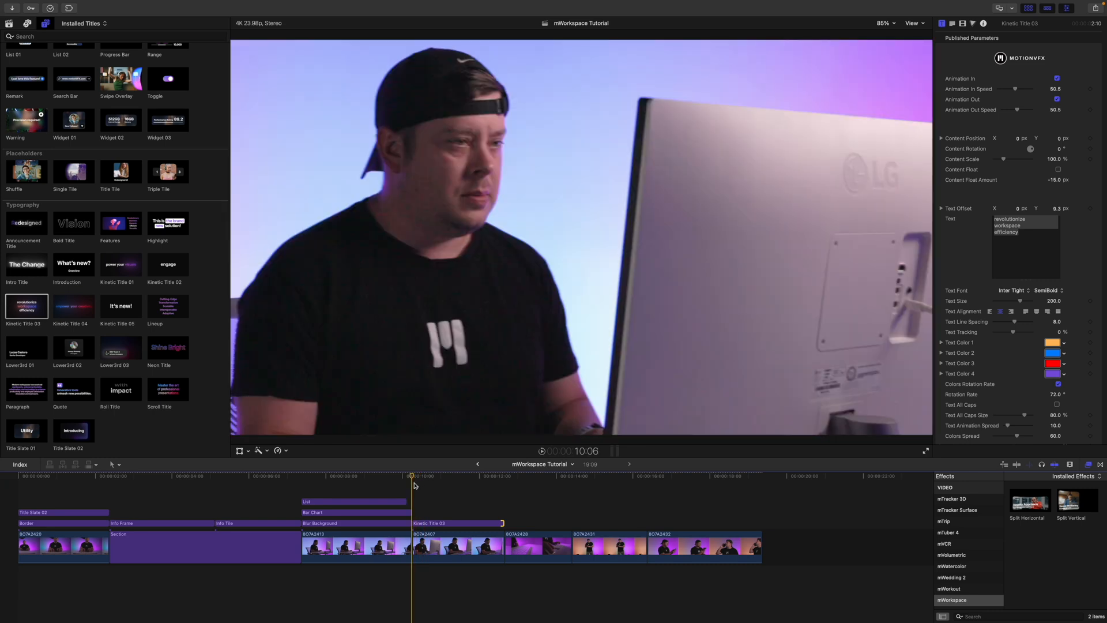
- Set the kinetic title's Background Color Opacity to about 88%
click(434, 522)
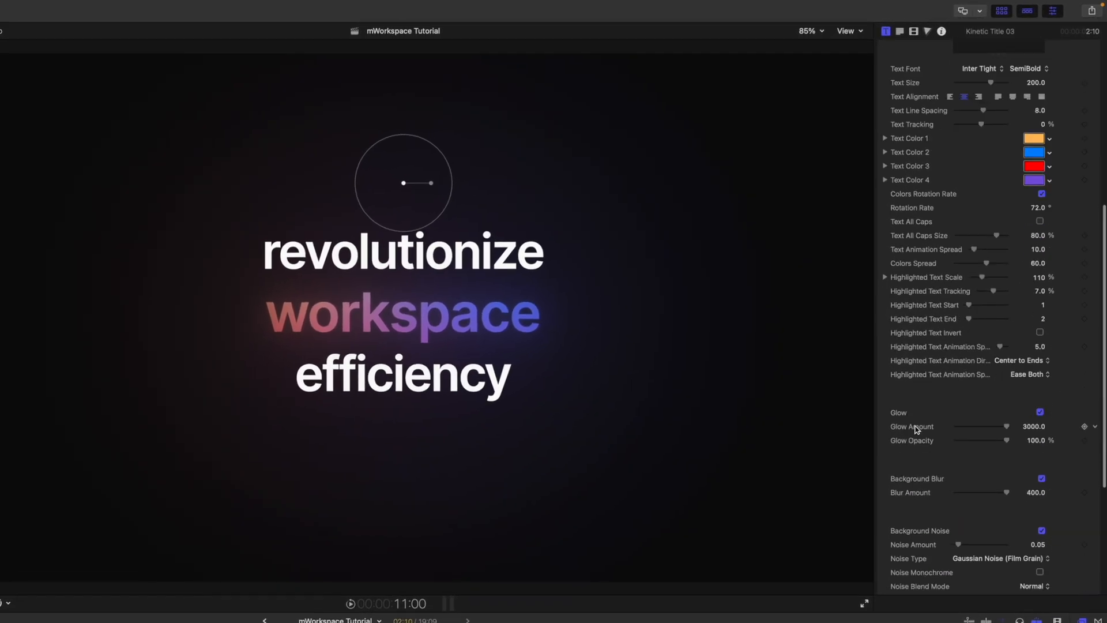
scroll(down, 3)
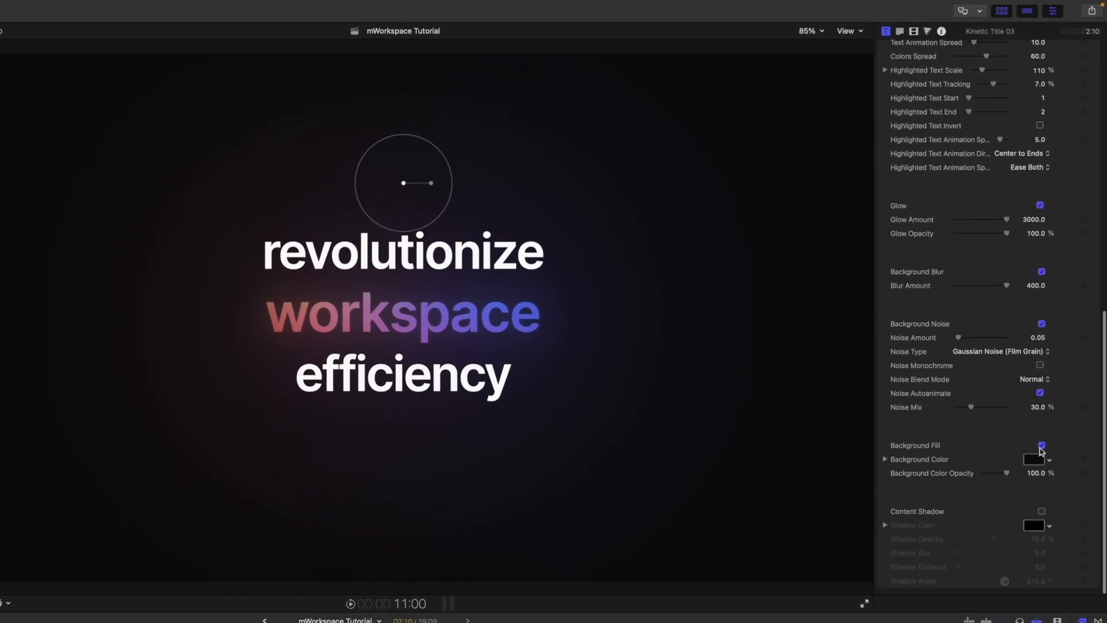
click(1040, 450)
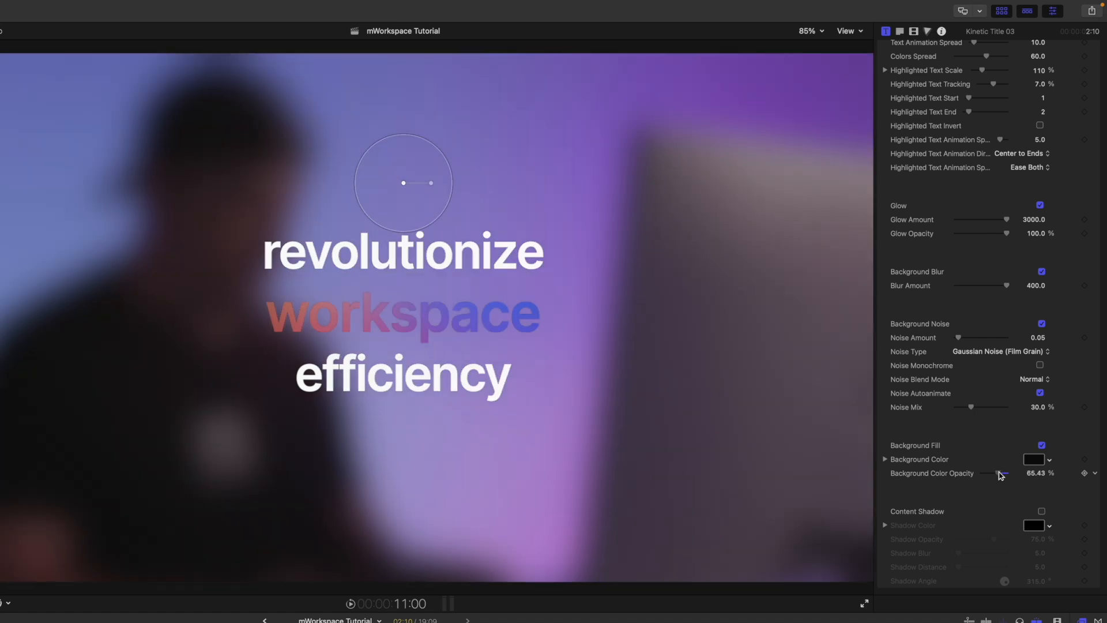
drag(999, 472, 1005, 472)
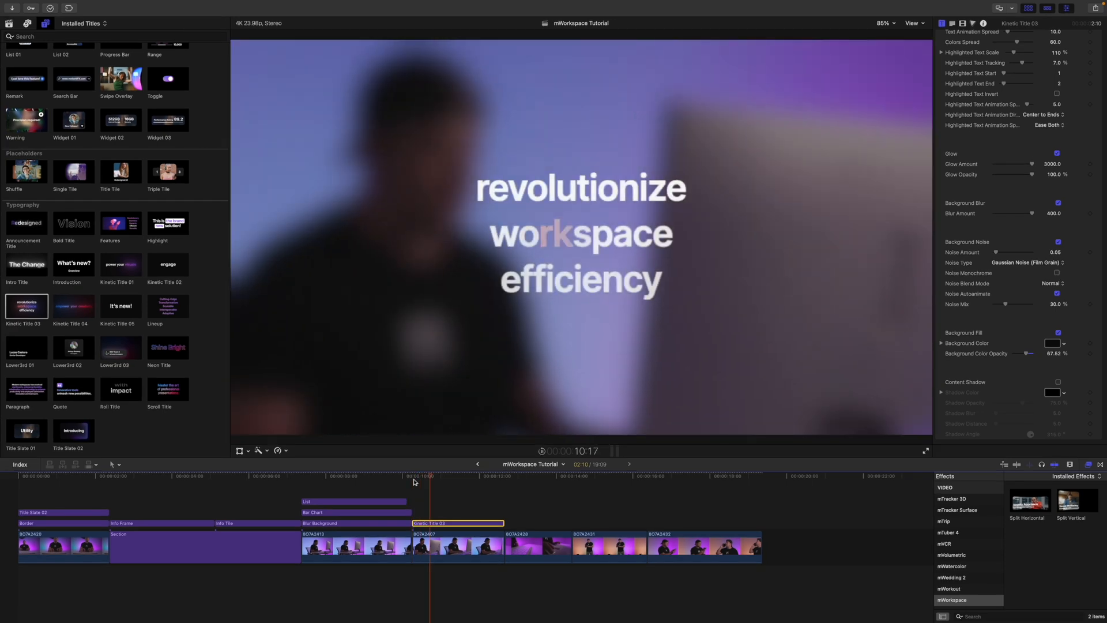
click(532, 480)
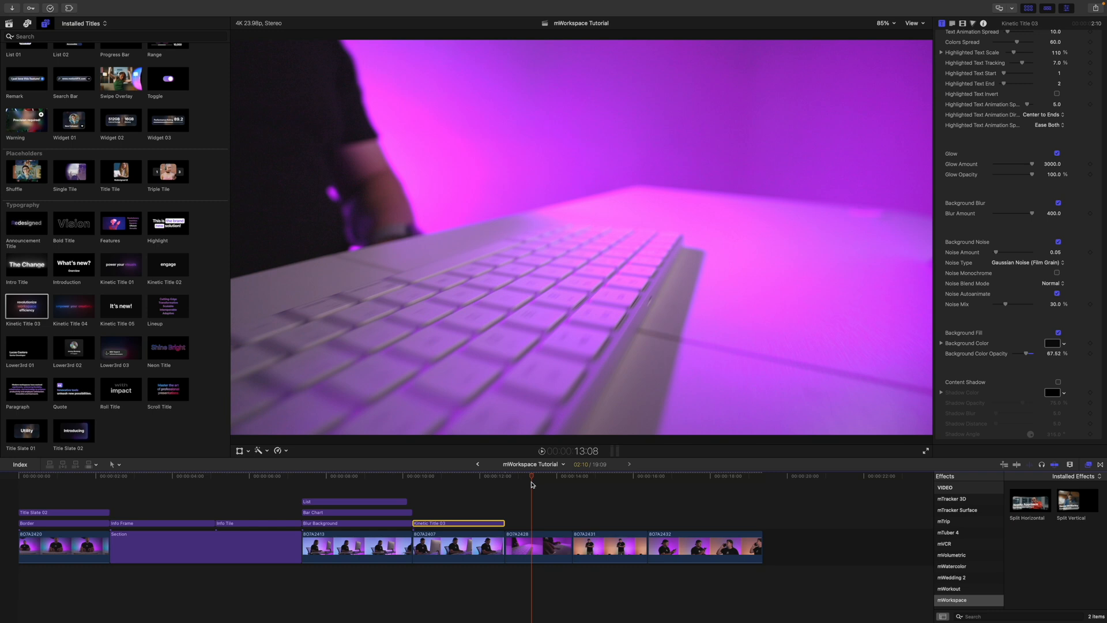
mouse_move(1033, 550)
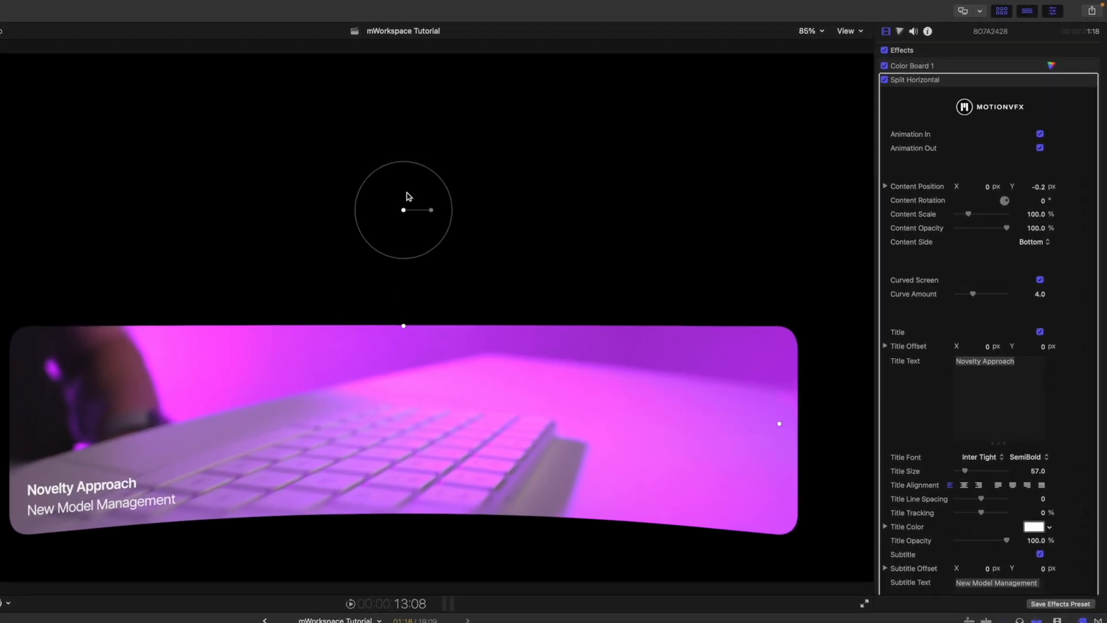
- Reposition the Split Horizontal card and shrink its Content Scale to about 67%
drag(403, 209, 405, 175)
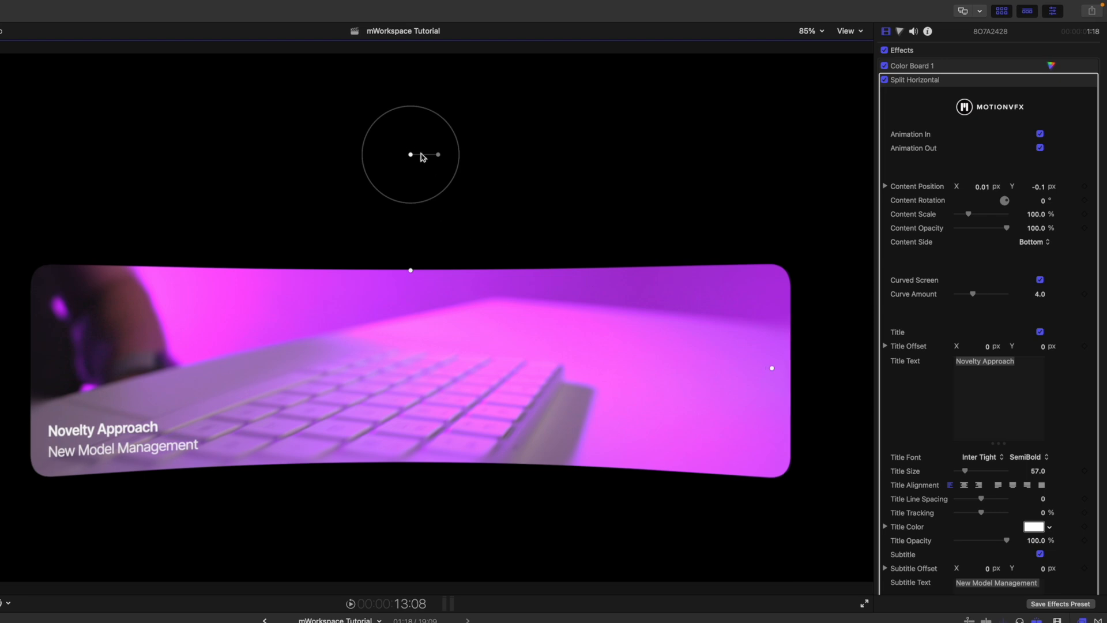
drag(410, 154, 408, 251)
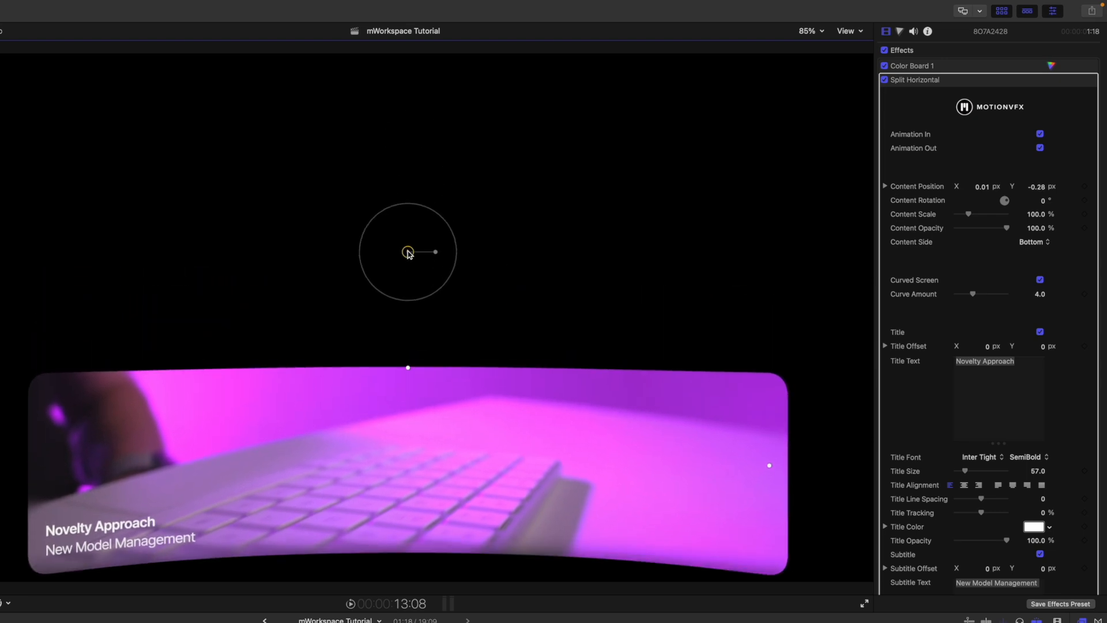
drag(408, 252, 548, 195)
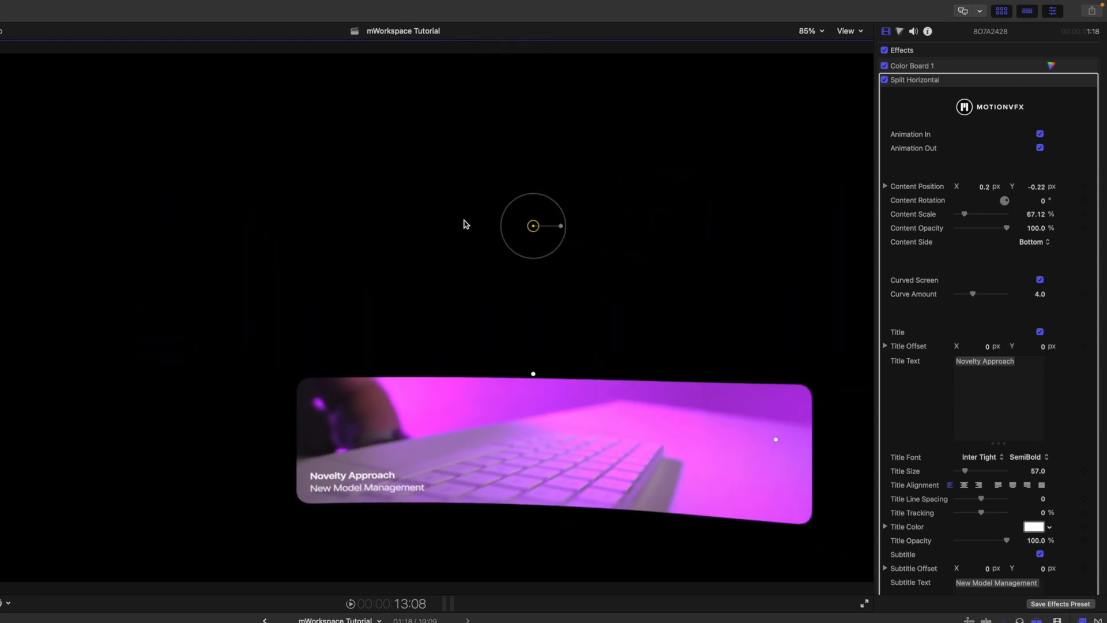
- Move the smaller card toward the lower left of the frame
drag(533, 225, 328, 103)
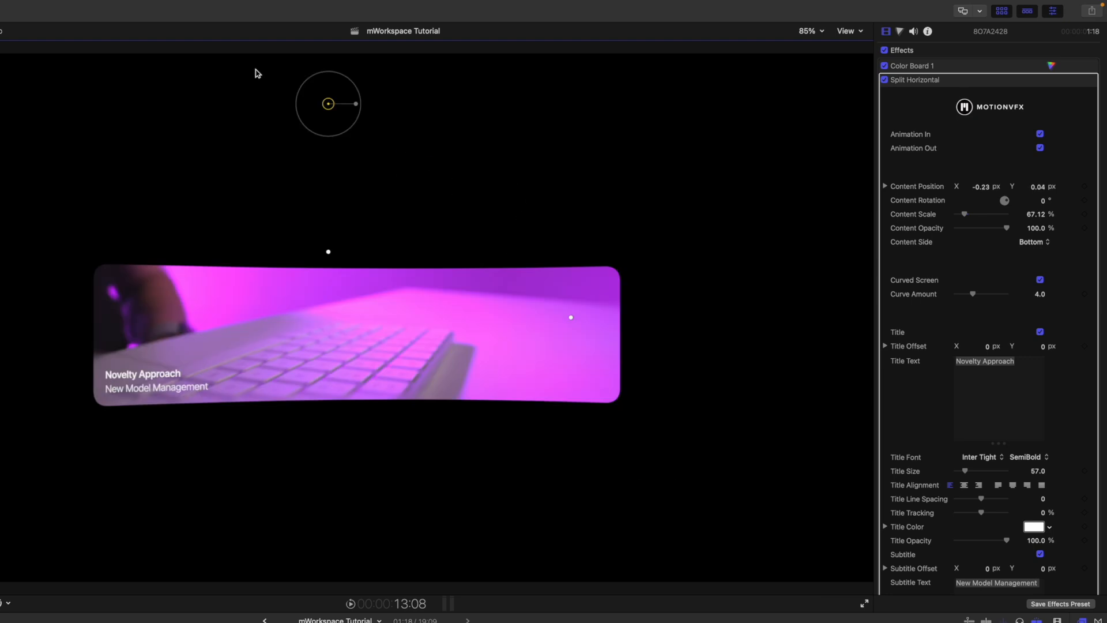
drag(328, 104, 221, 227)
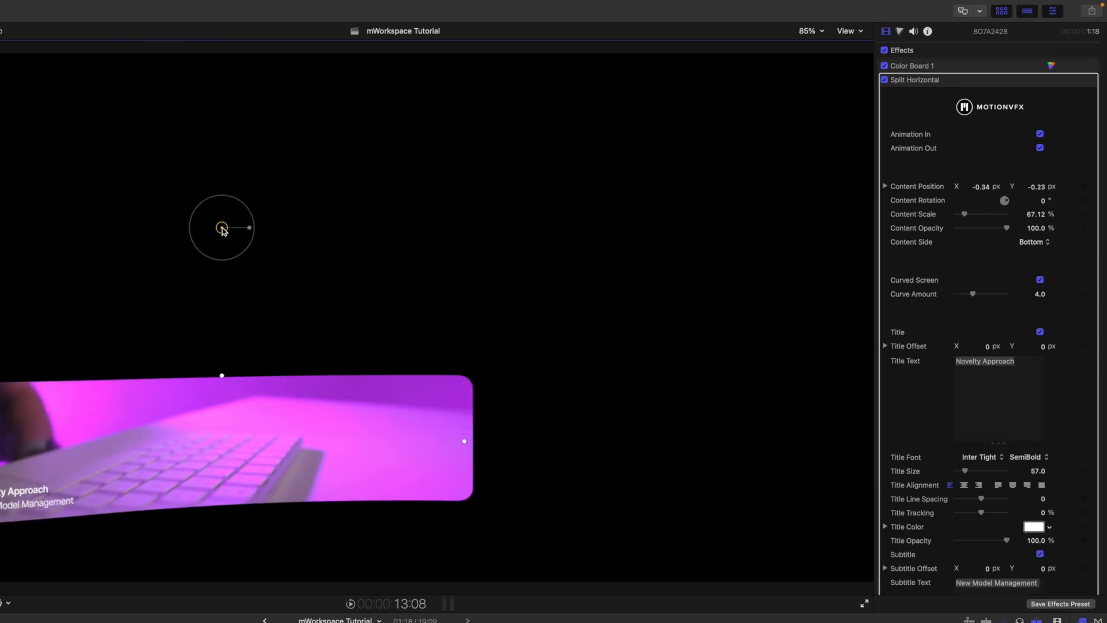
drag(221, 228, 221, 242)
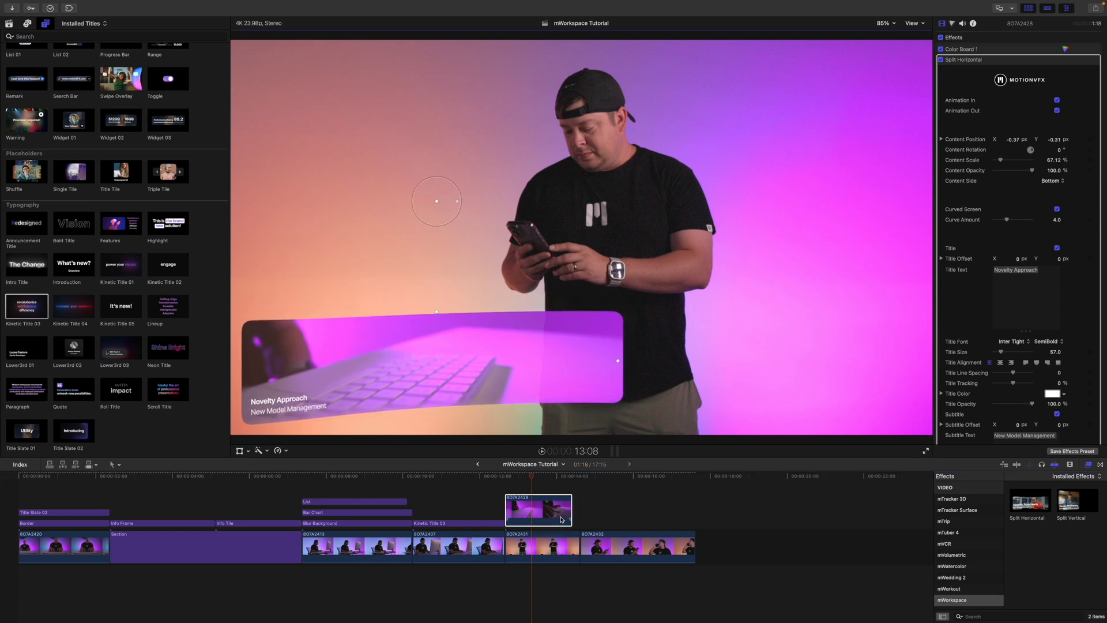
- Preview the keyboard overlay card over the presenter, then move to the next cut
click(509, 480)
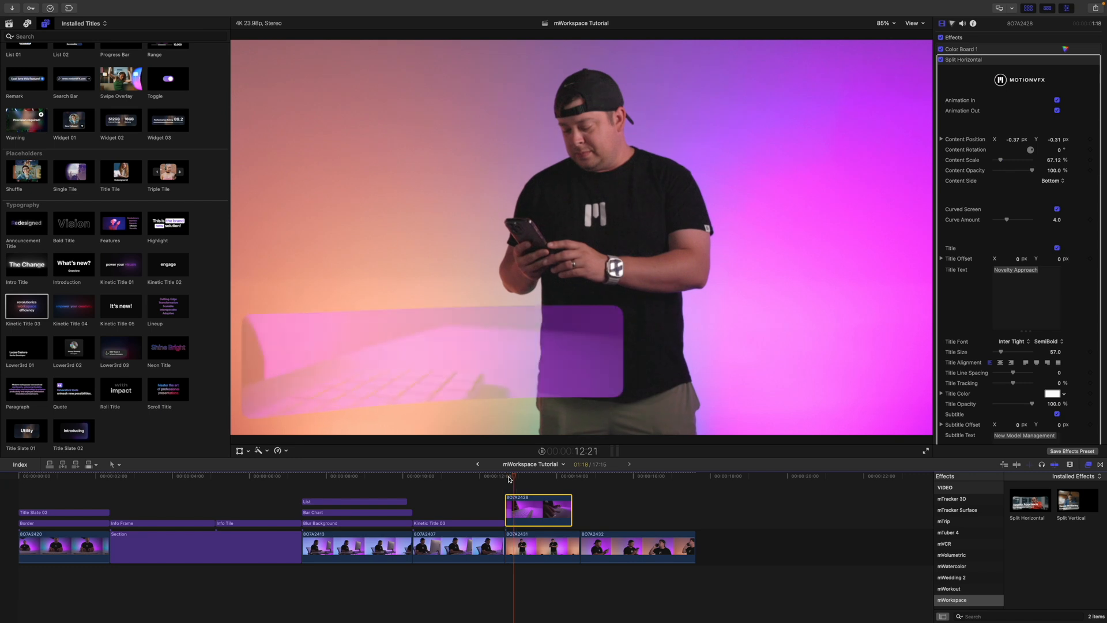
click(566, 502)
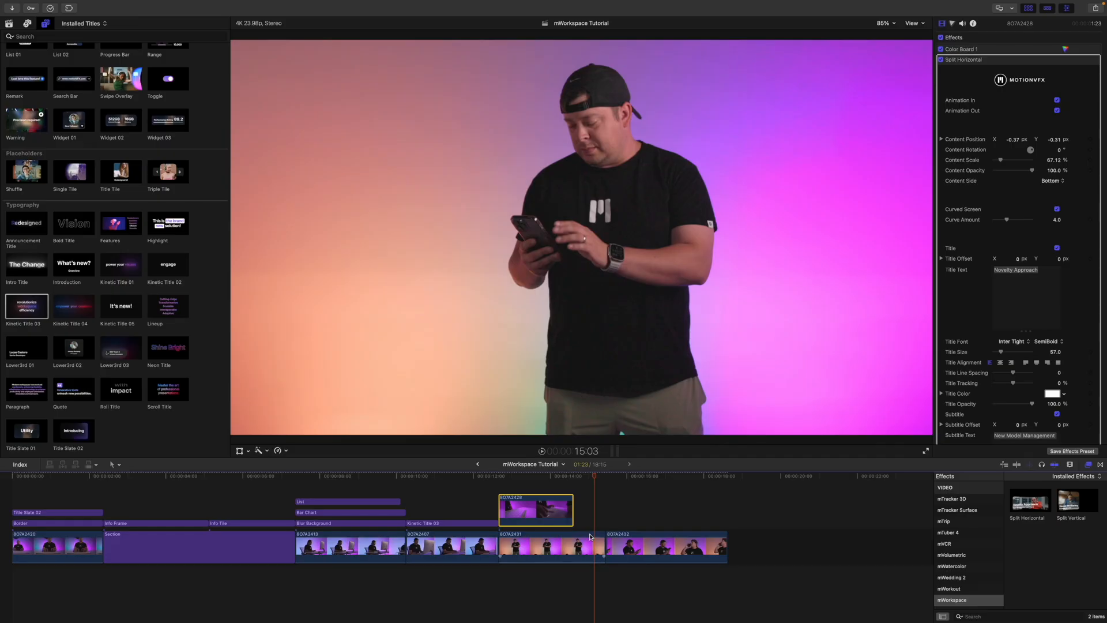
- Apply the mWorkspace Screen Spin transition at the cut between the presenter clips
click(545, 558)
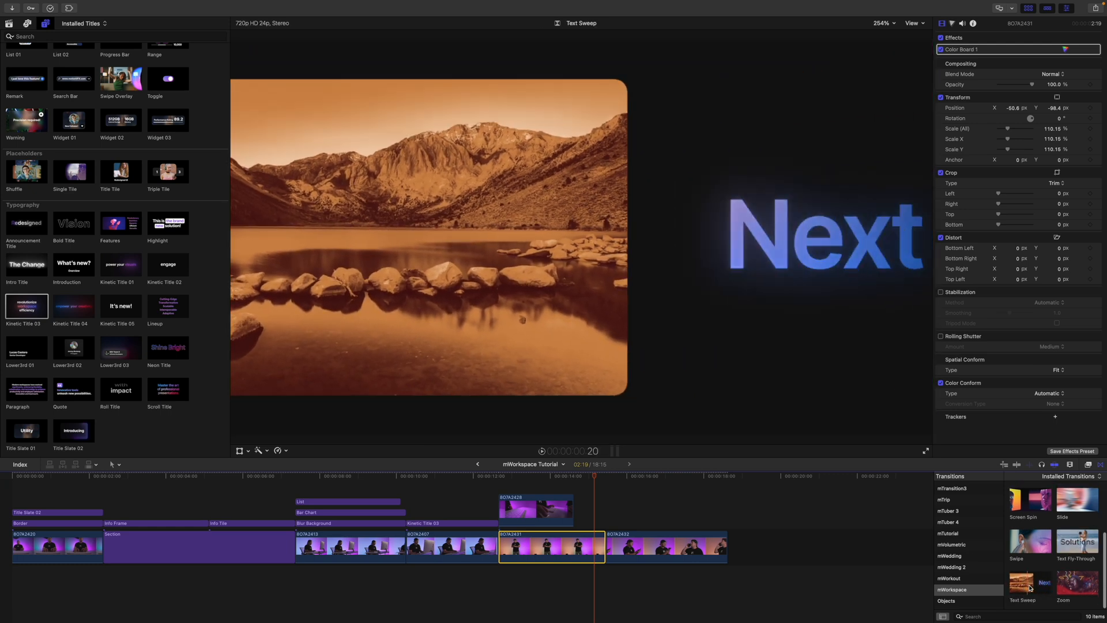
click(1069, 588)
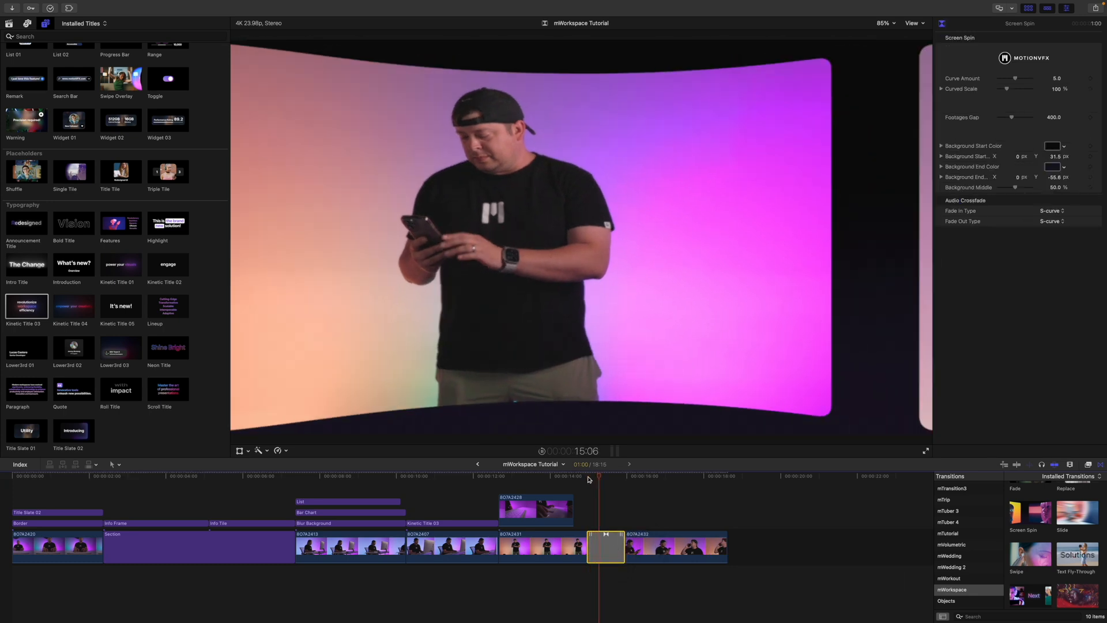
- Set Screen Spin to curve amount 5.37, curved scale 135%, and footage gap 161
click(634, 479)
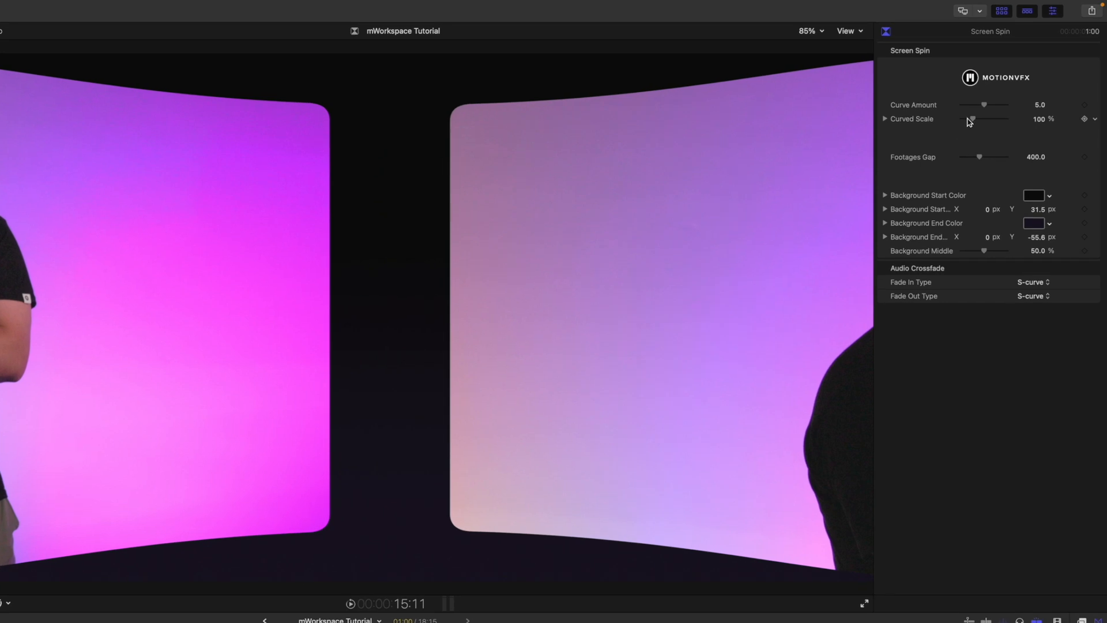
drag(981, 104, 985, 104)
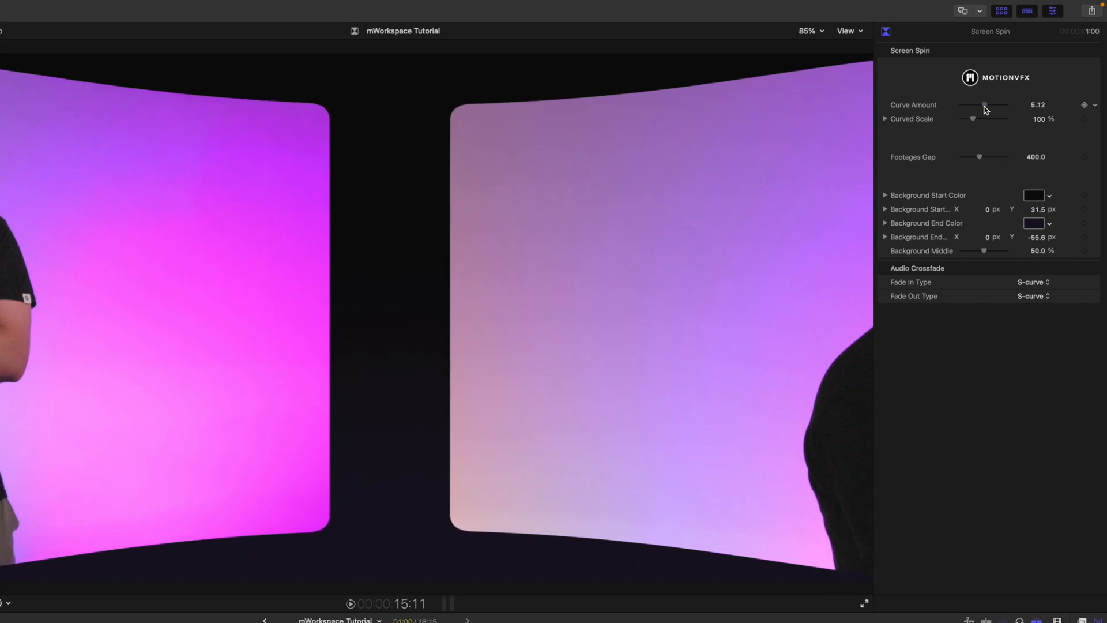
drag(972, 119, 984, 118)
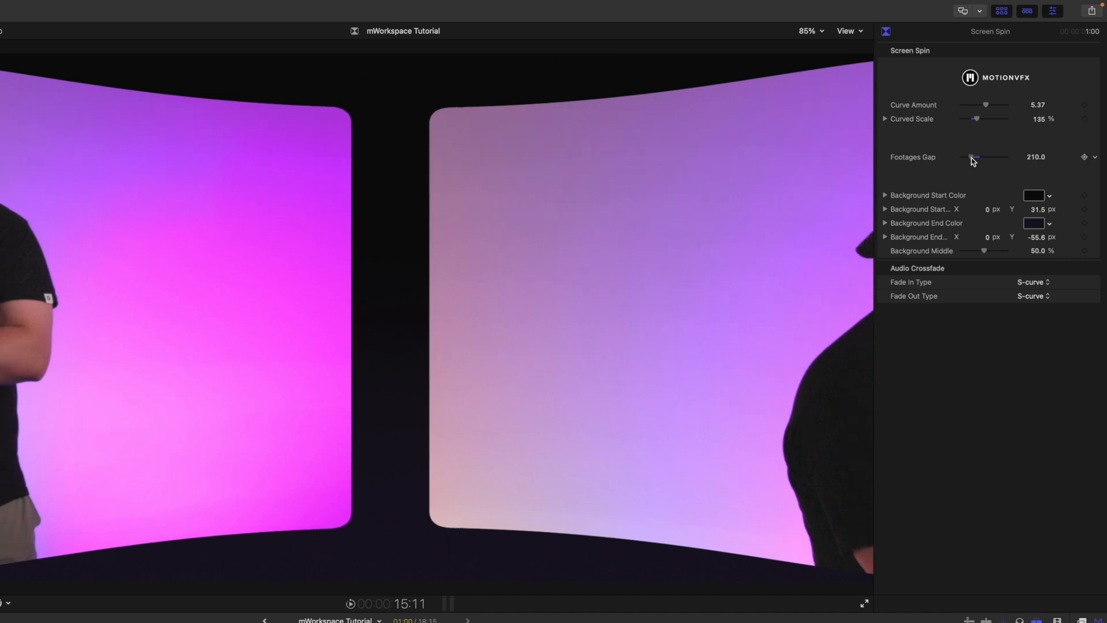
drag(976, 157, 960, 157)
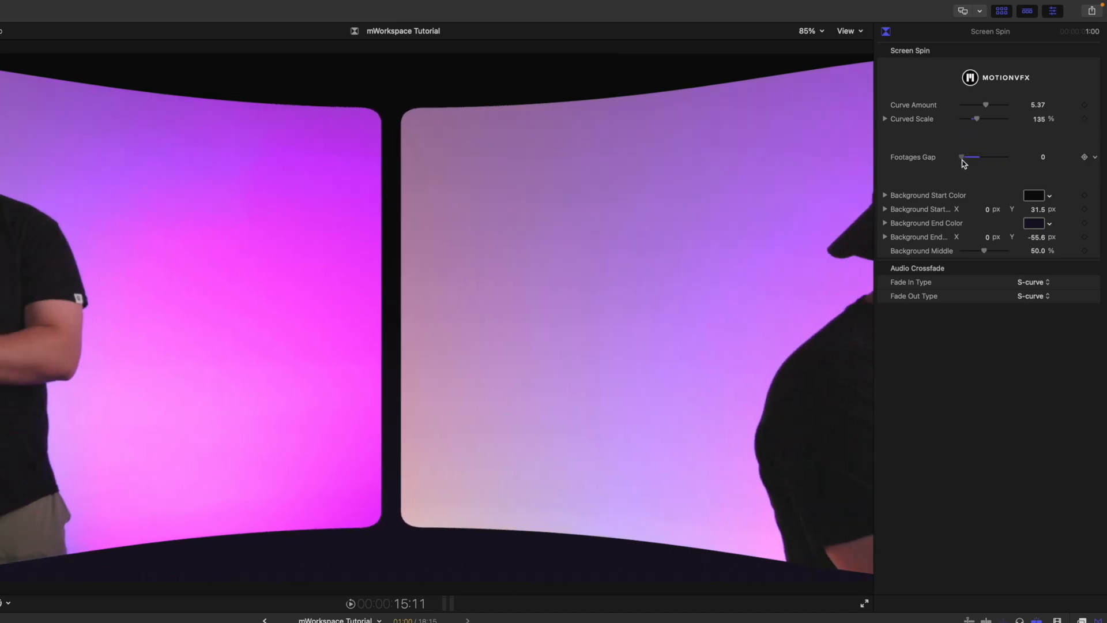
drag(961, 156, 974, 156)
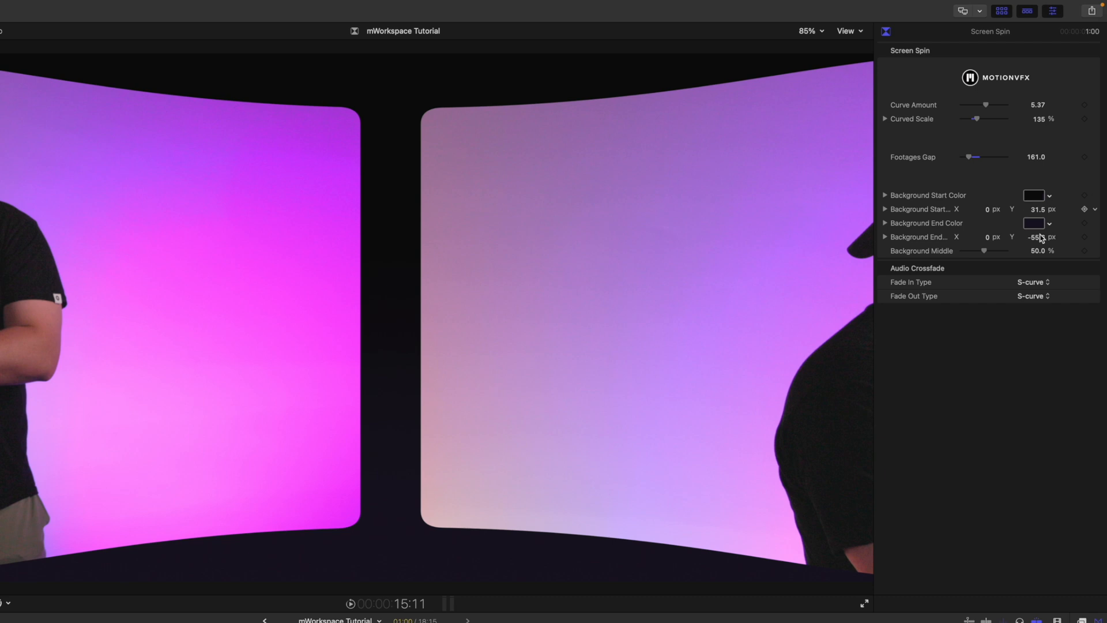